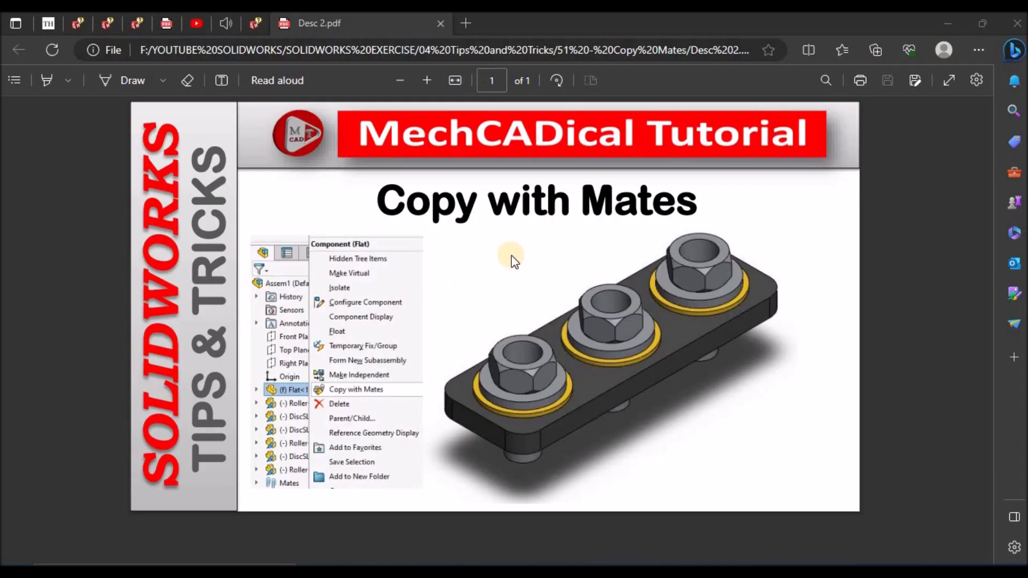
mouse_move(446, 226)
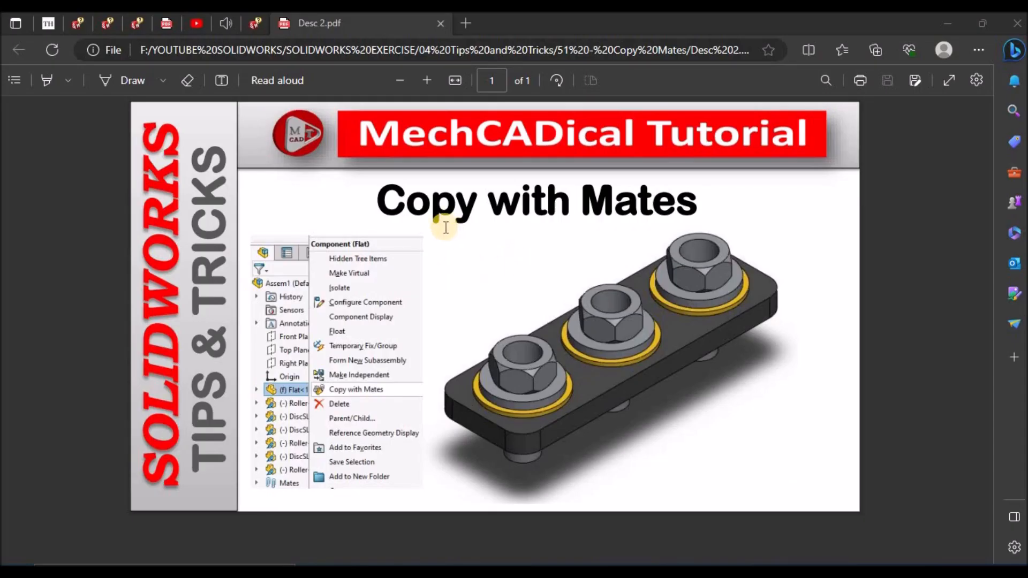
mouse_move(655, 221)
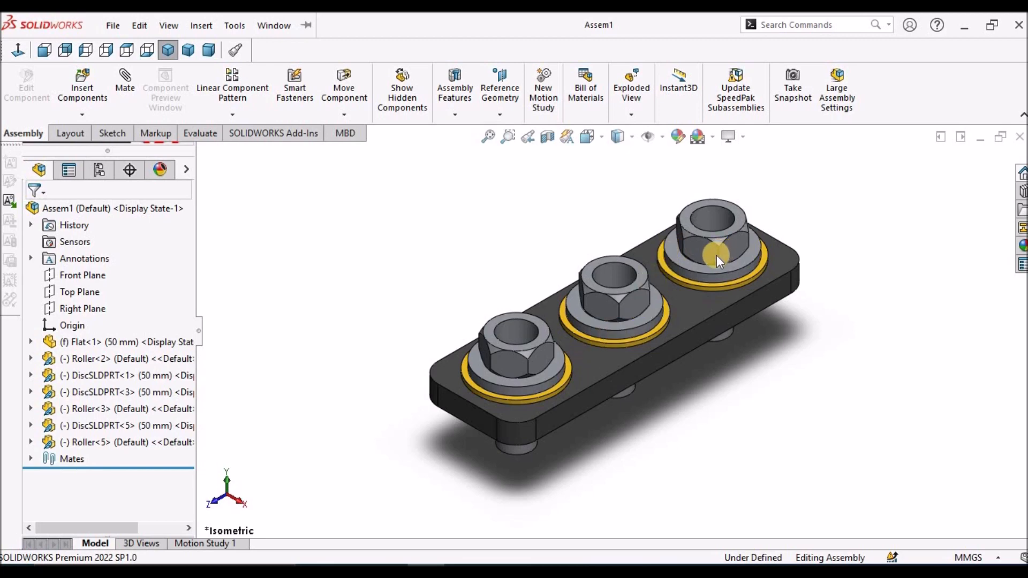
mouse_move(571, 347)
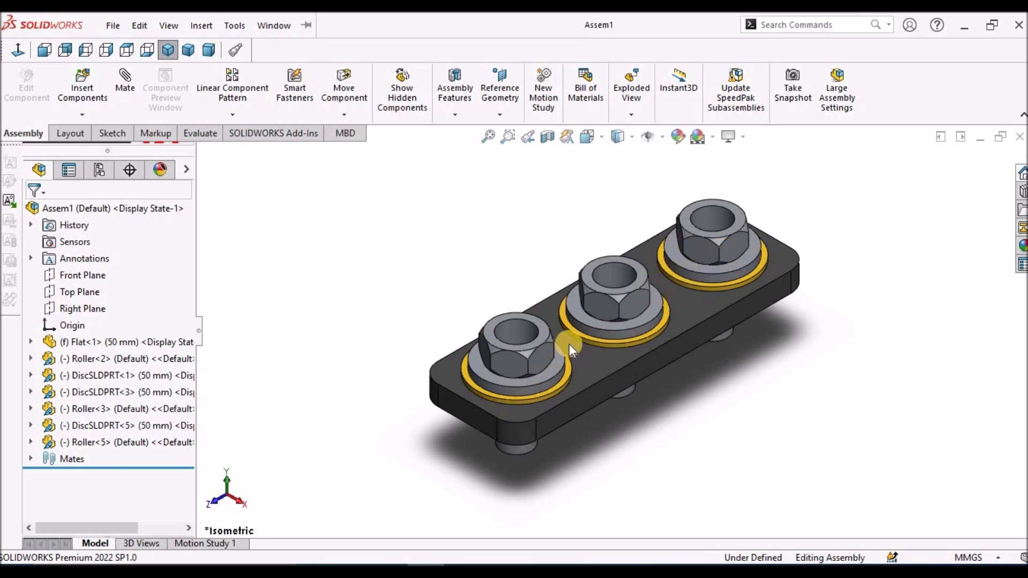
Step: Open the starting assembly with the loose plate, one washer and one roller
left_click(113, 24)
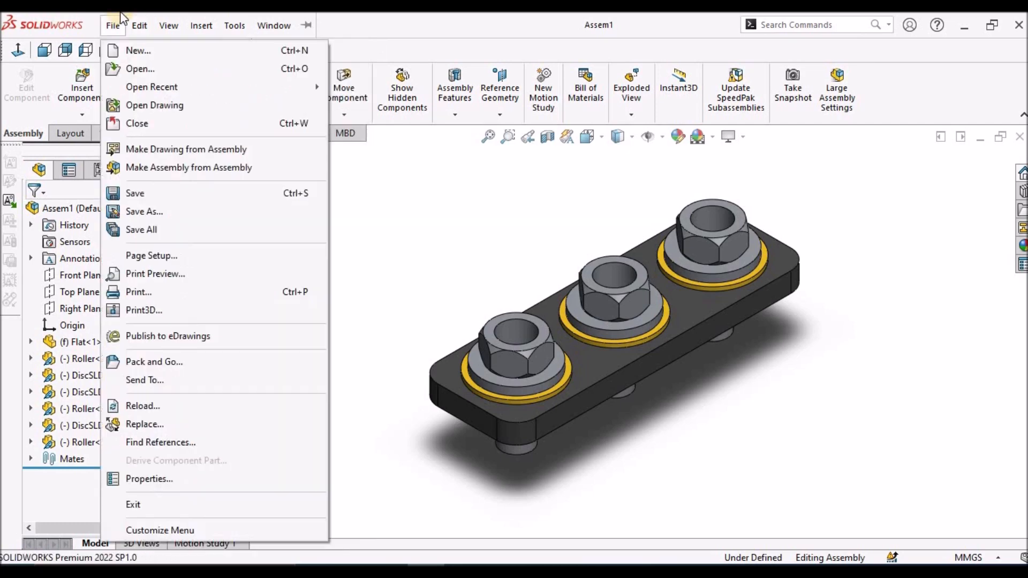
left_click(201, 25)
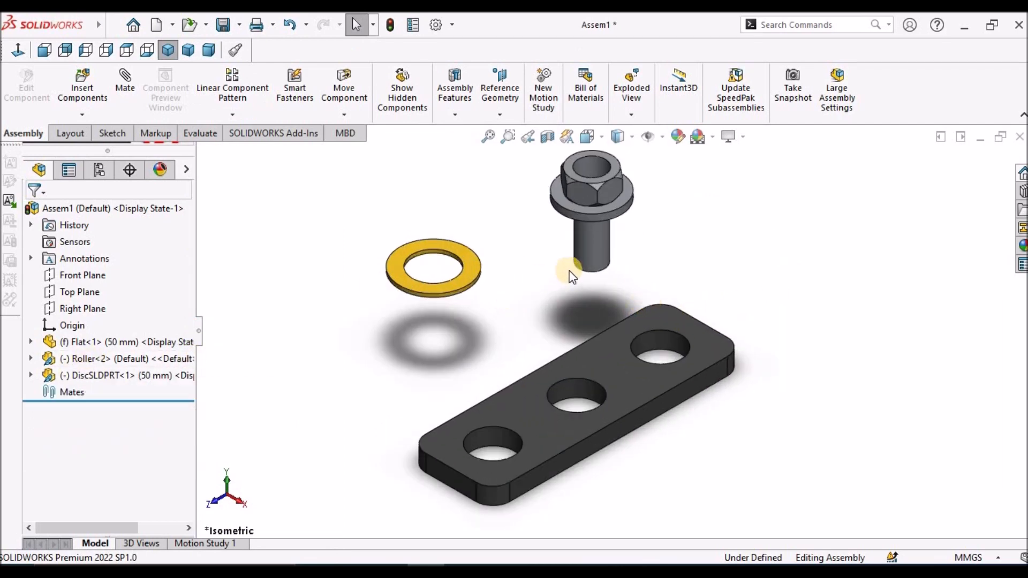
mouse_move(393, 223)
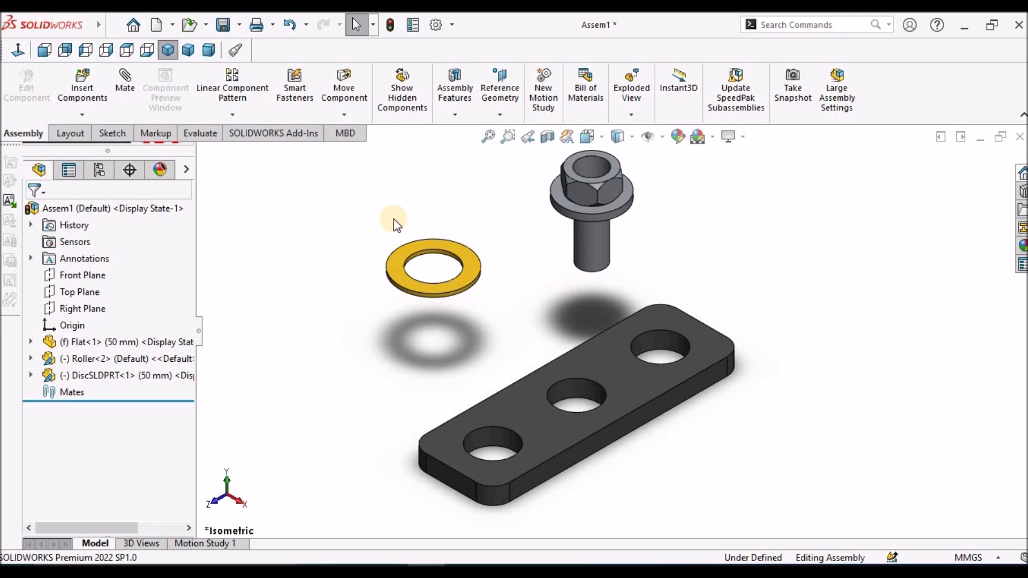
mouse_move(465, 228)
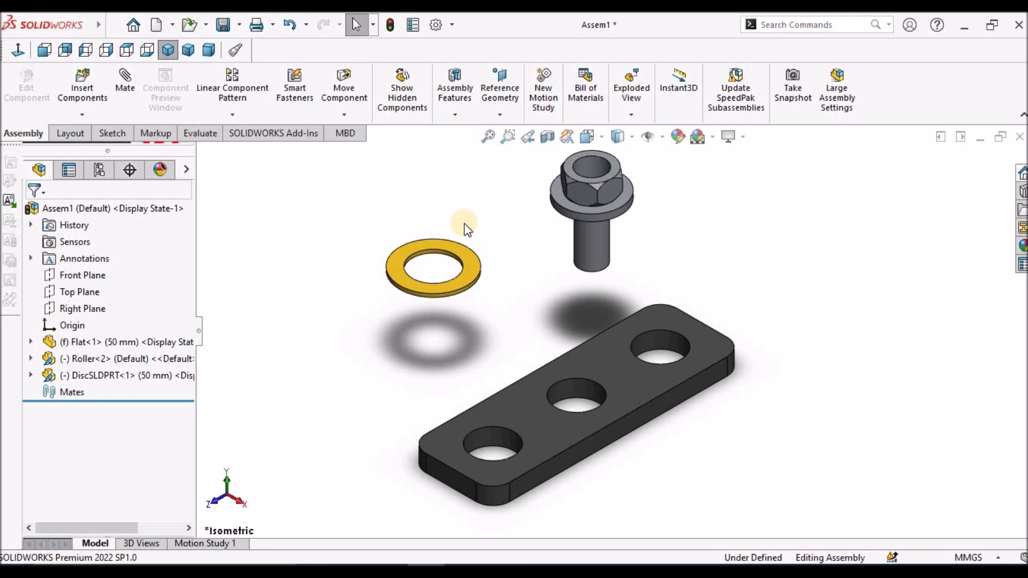
mouse_move(578, 255)
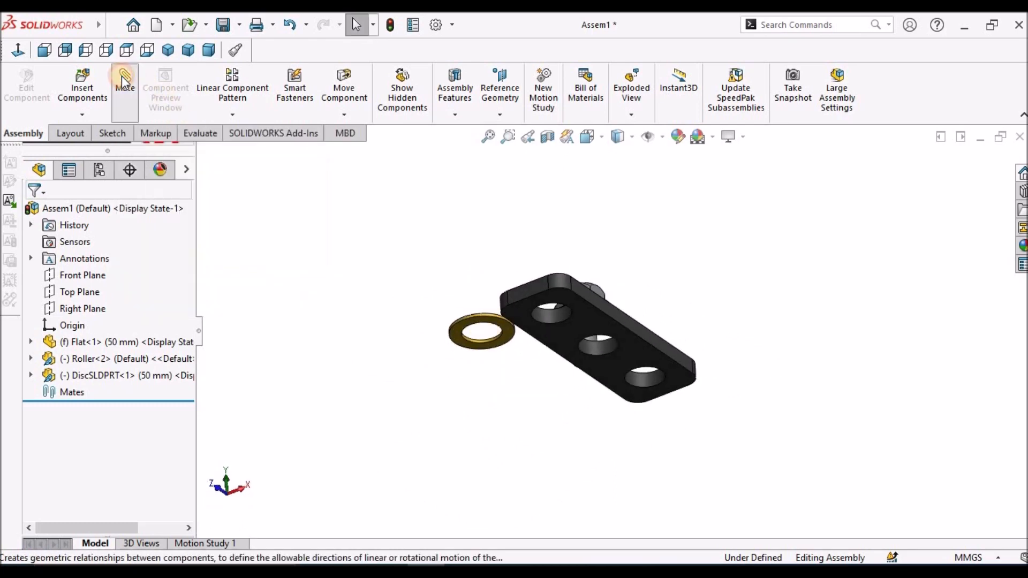
Step: Mate the washer face coincident with the plate's top face
left_click(124, 89)
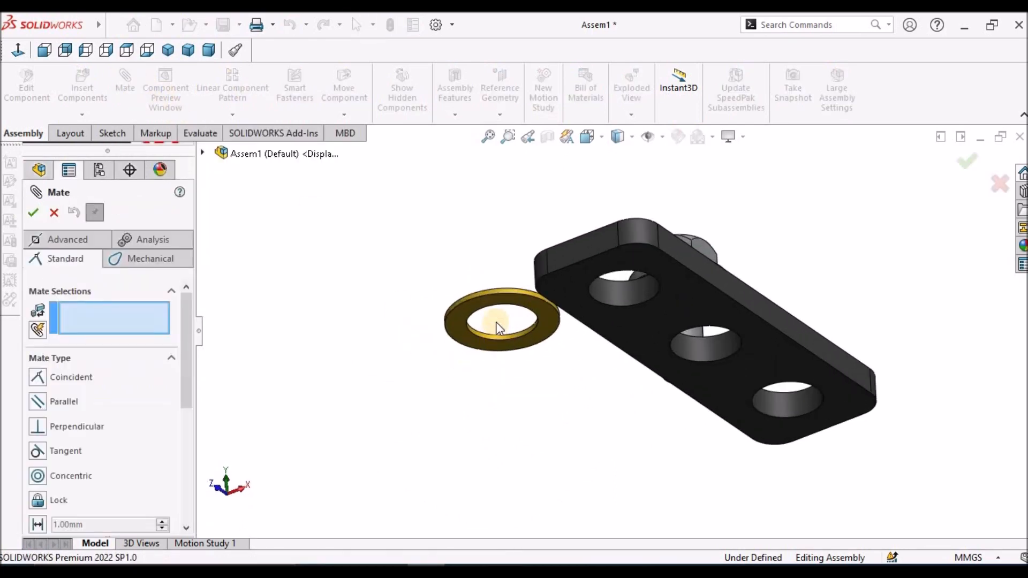
left_click(501, 322)
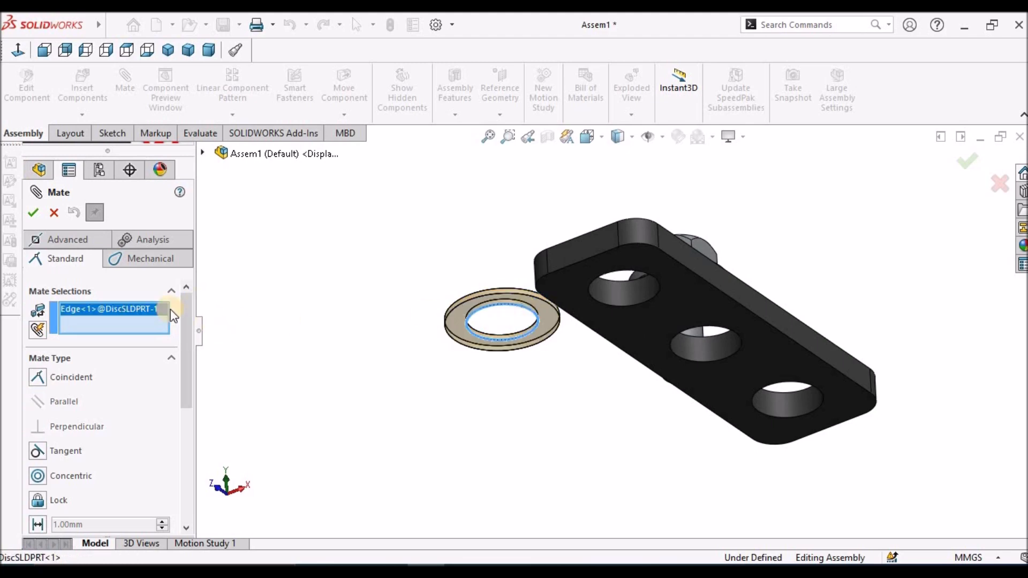
left_click(639, 272)
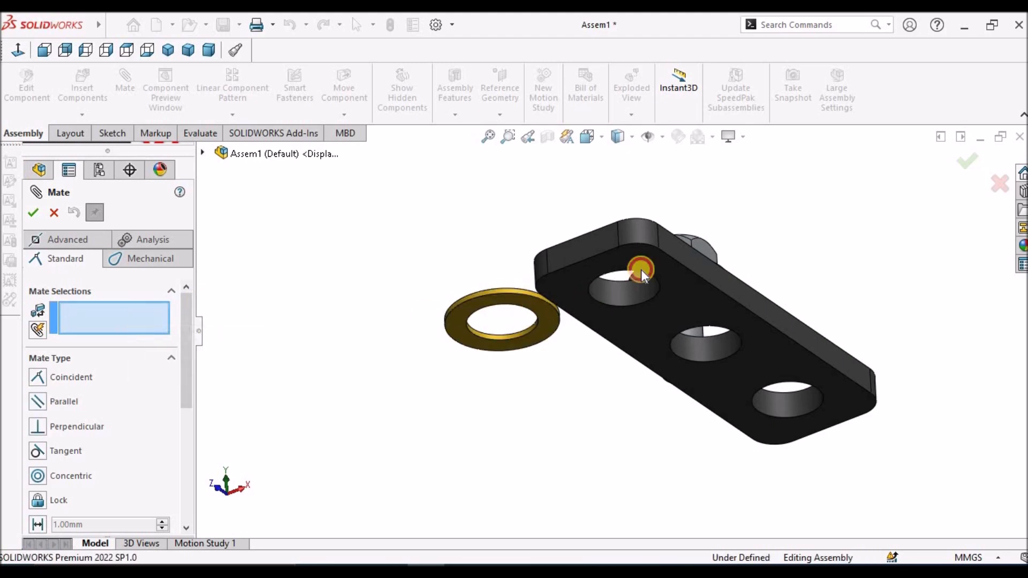
left_click(640, 272)
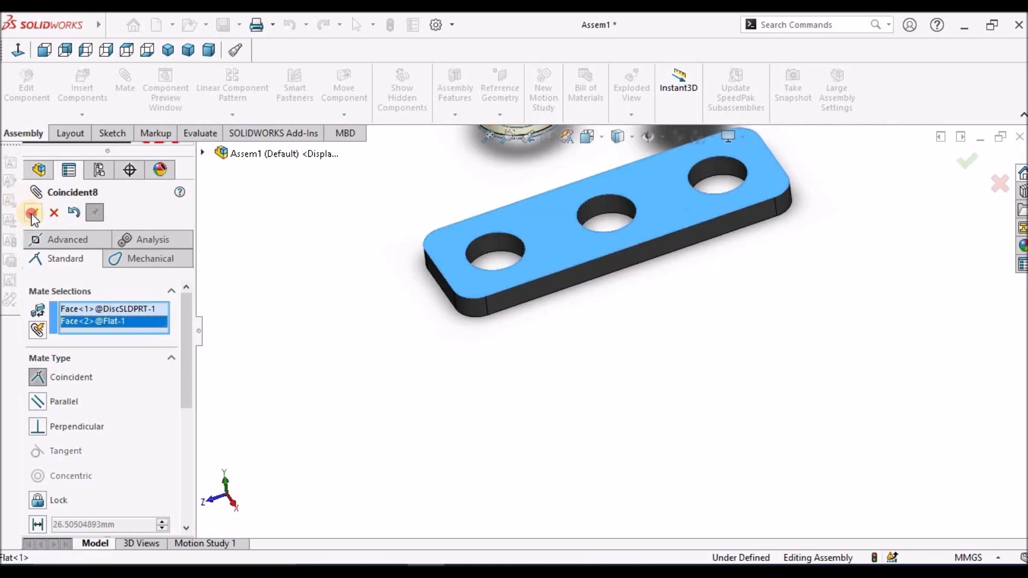
left_click(32, 213)
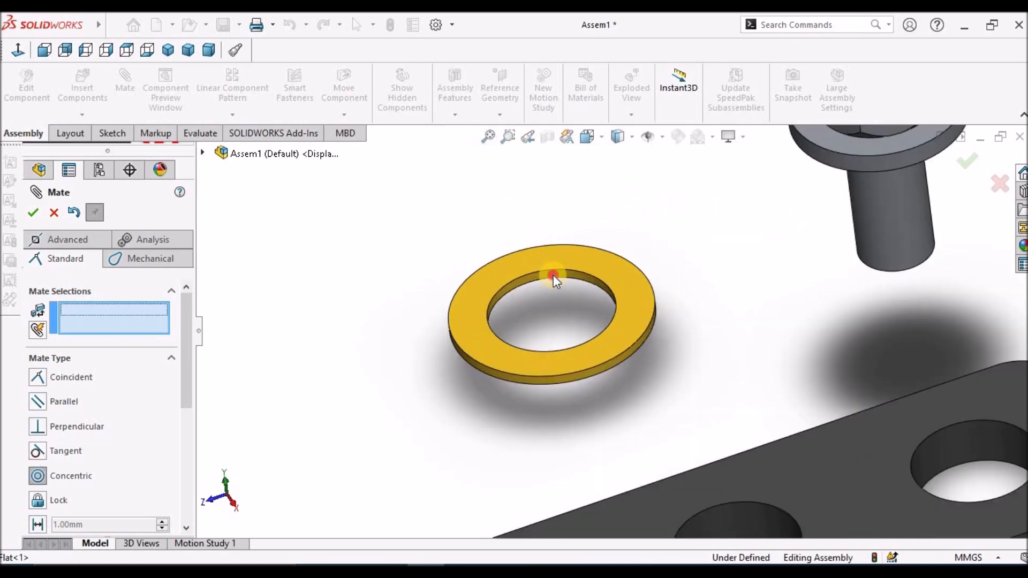
Step: Mate the washer's bore concentric with the plate's right-hand hole
left_click(628, 333)
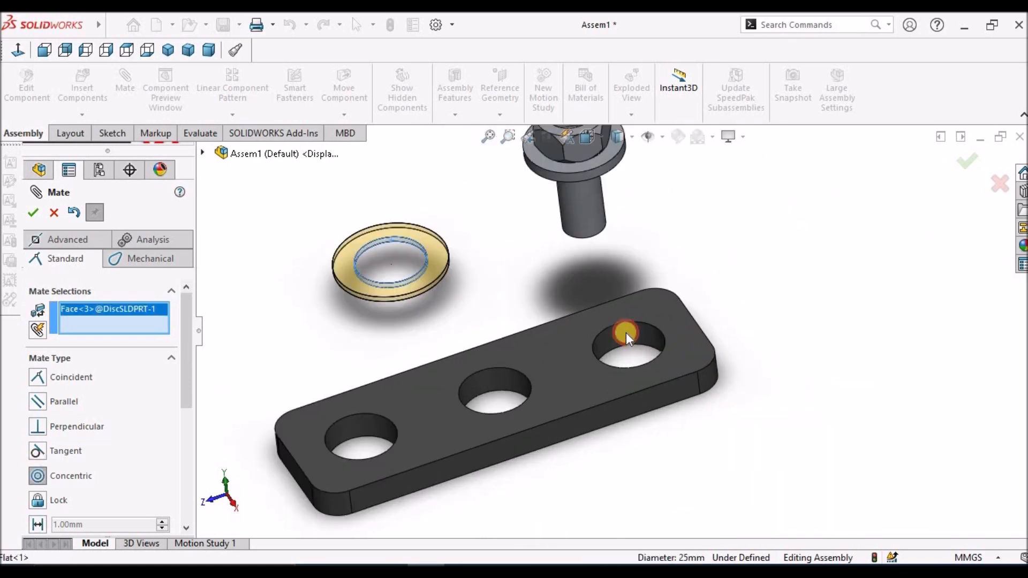
left_click(627, 333)
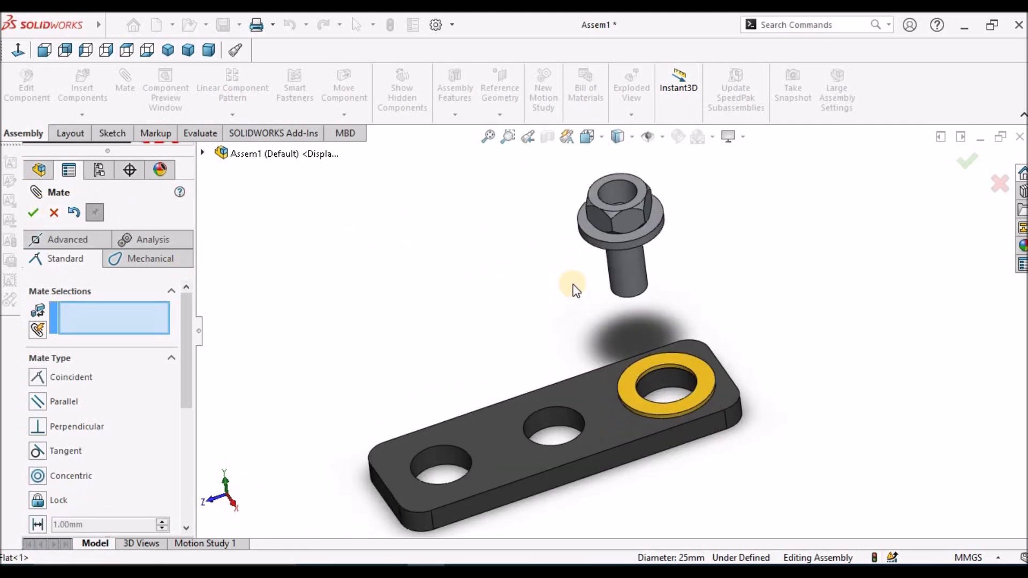
Step: Mate the roller shank concentric in the washer so it stands in the right-hand hole
left_click(652, 383)
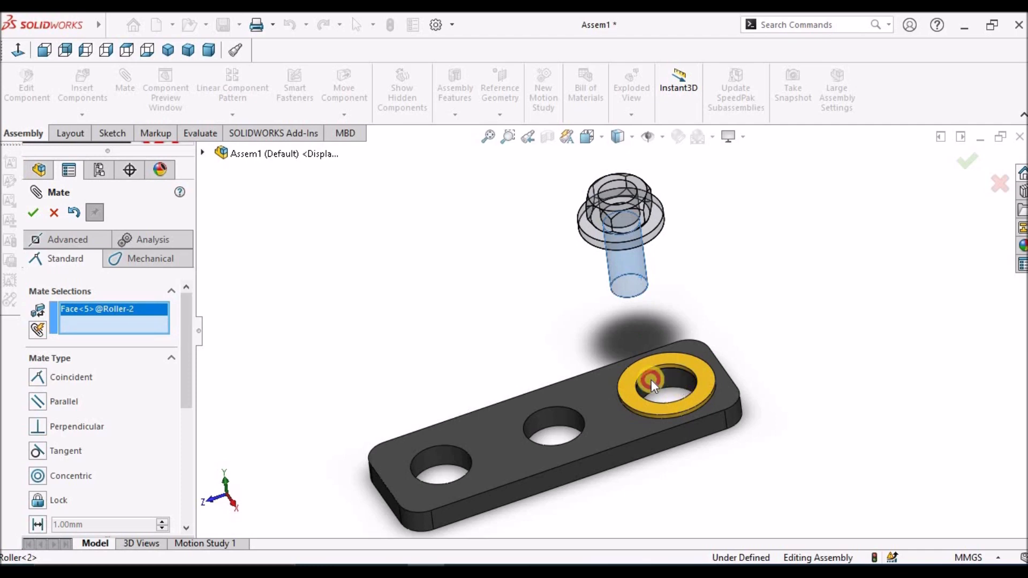
left_click(668, 387)
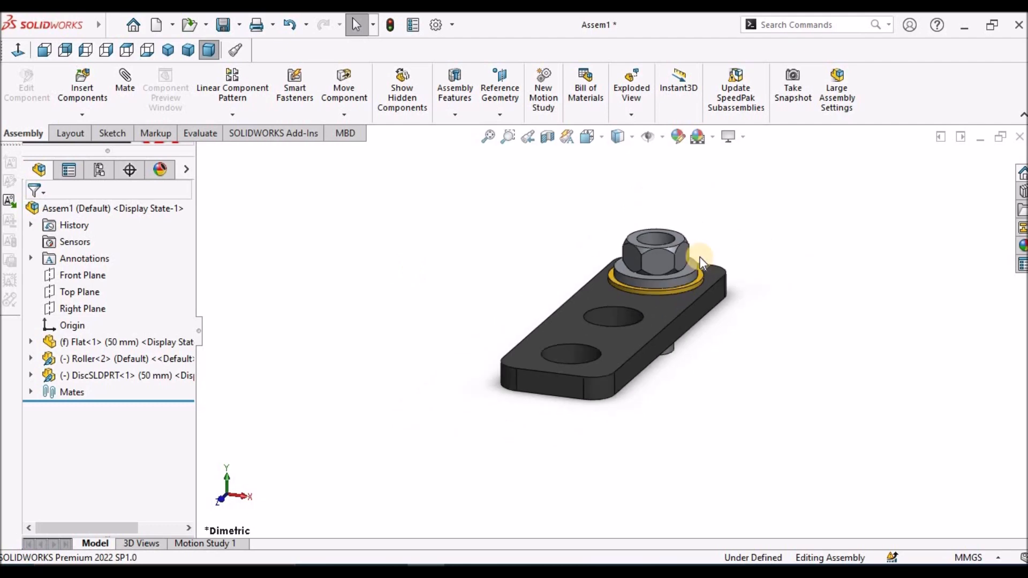
Step: Start Copy with Mates from Insert > Component
left_click(138, 25)
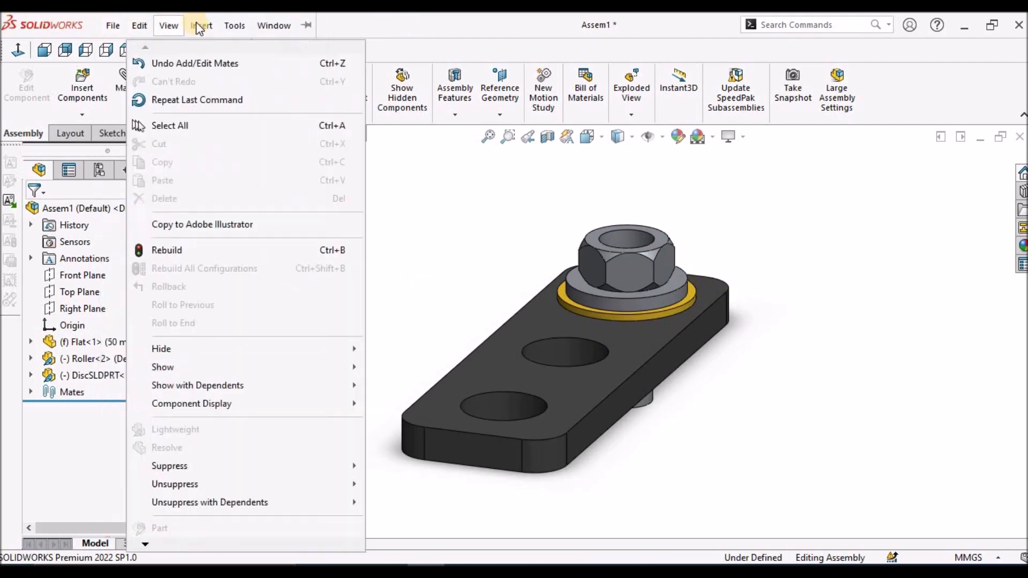
left_click(200, 25)
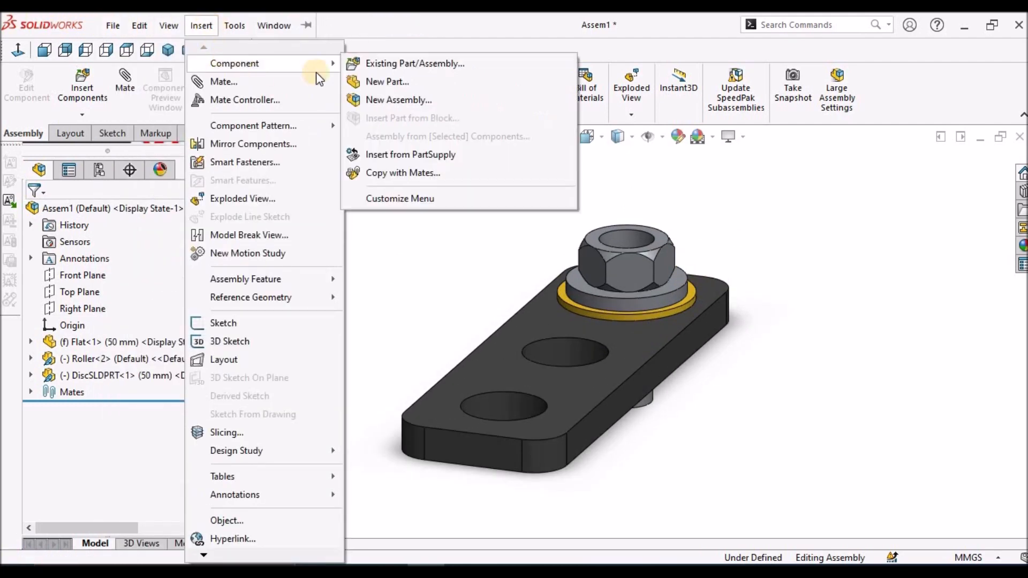
mouse_move(404, 172)
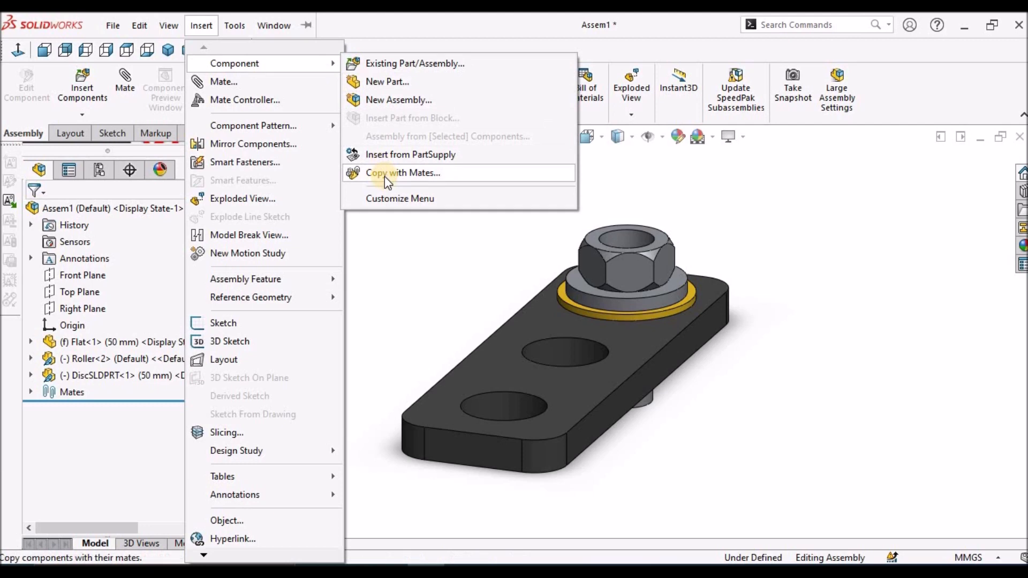
left_click(404, 172)
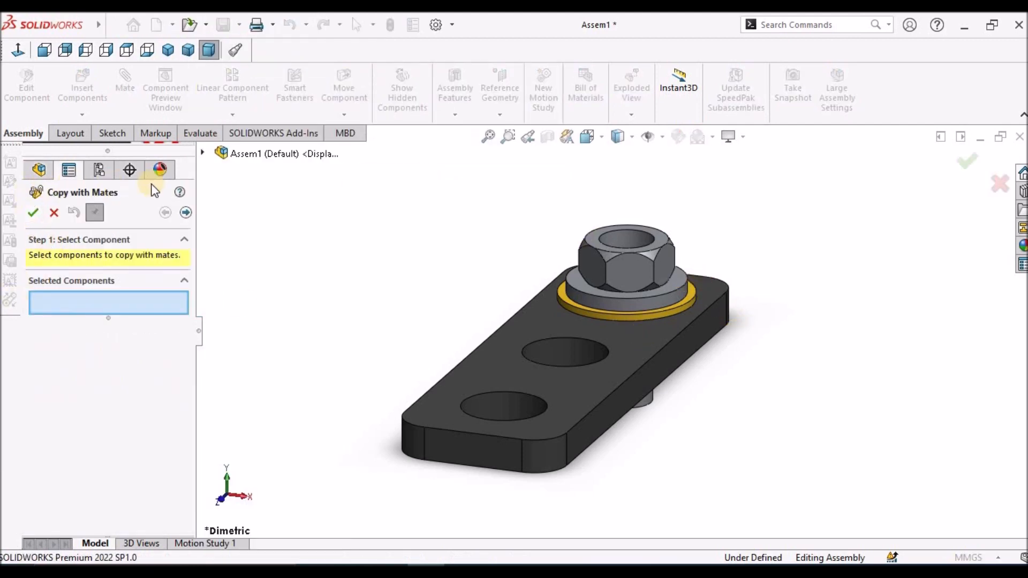
mouse_move(170, 236)
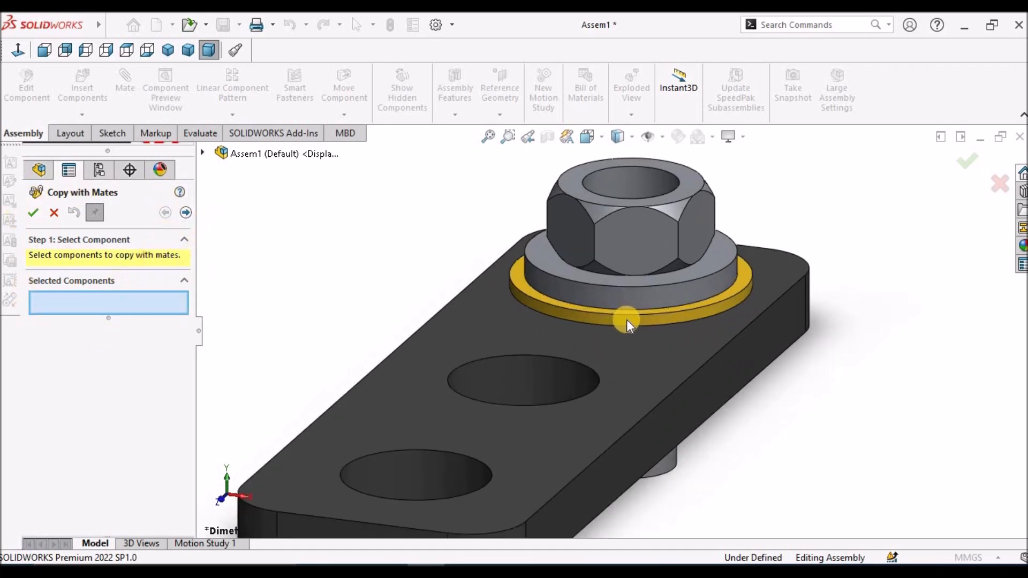
Step: Choose DiscSLDPRT-1 as the part to copy and advance to Step 2: Mates
left_click(626, 322)
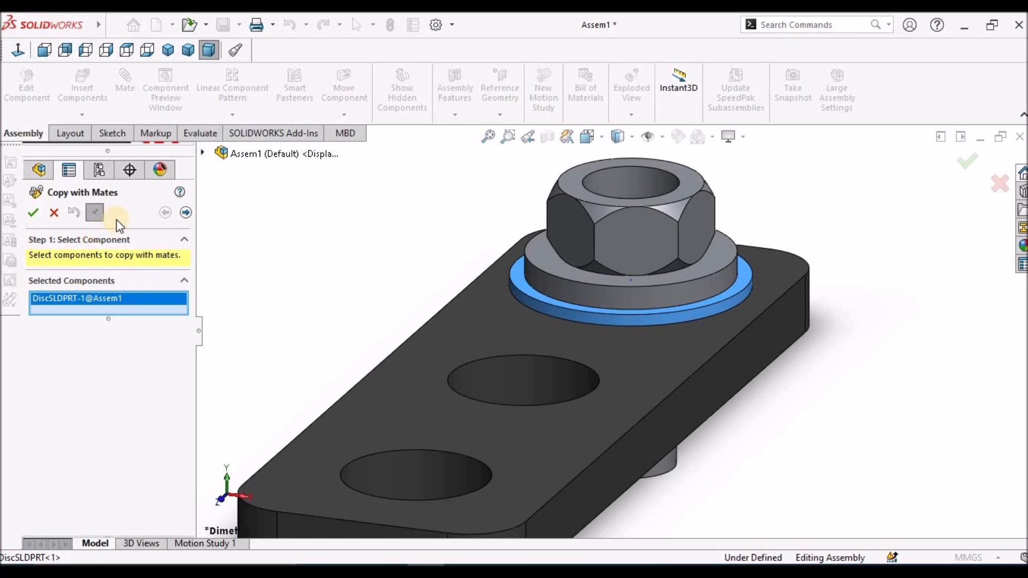
mouse_move(186, 212)
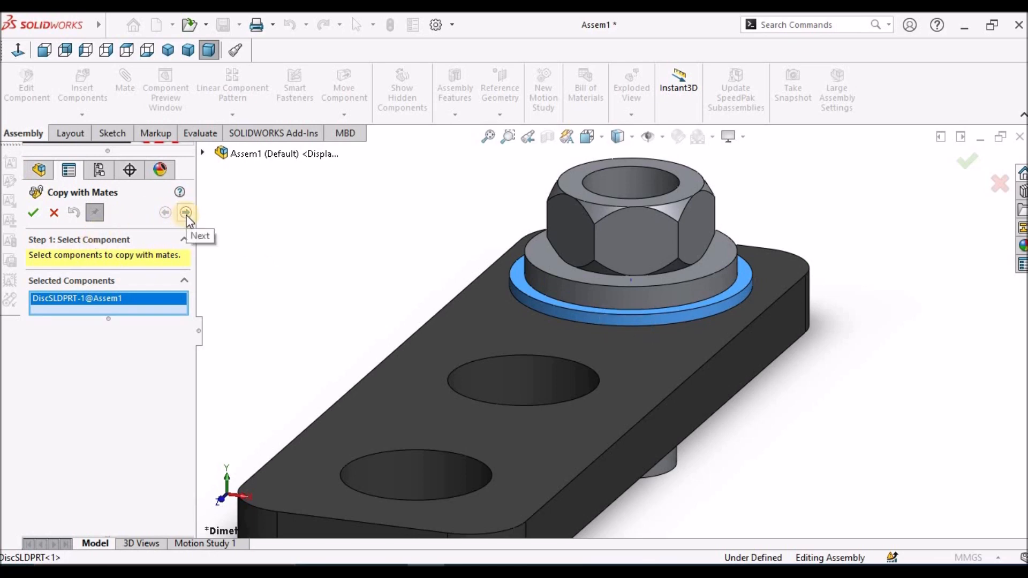
left_click(185, 212)
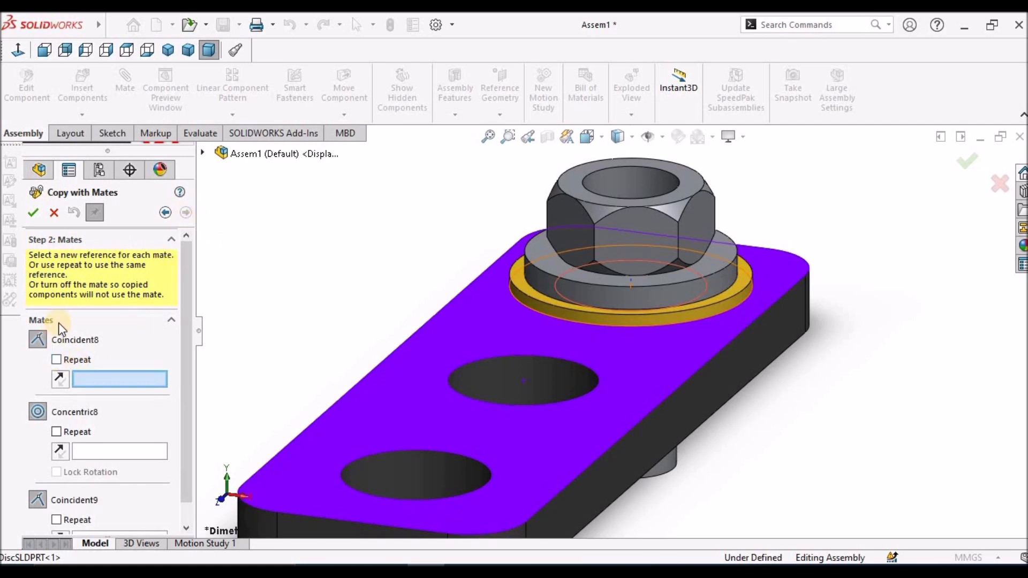
Step: Place the washer copy on the middle hole, coincident with the plate top, and exit the copy command
scroll("up", 3)
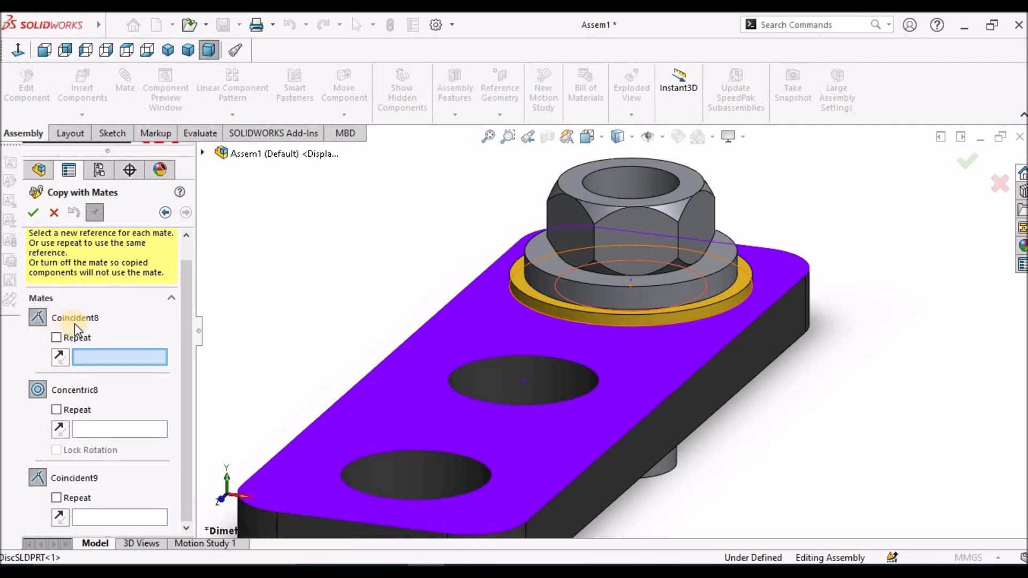
mouse_move(606, 334)
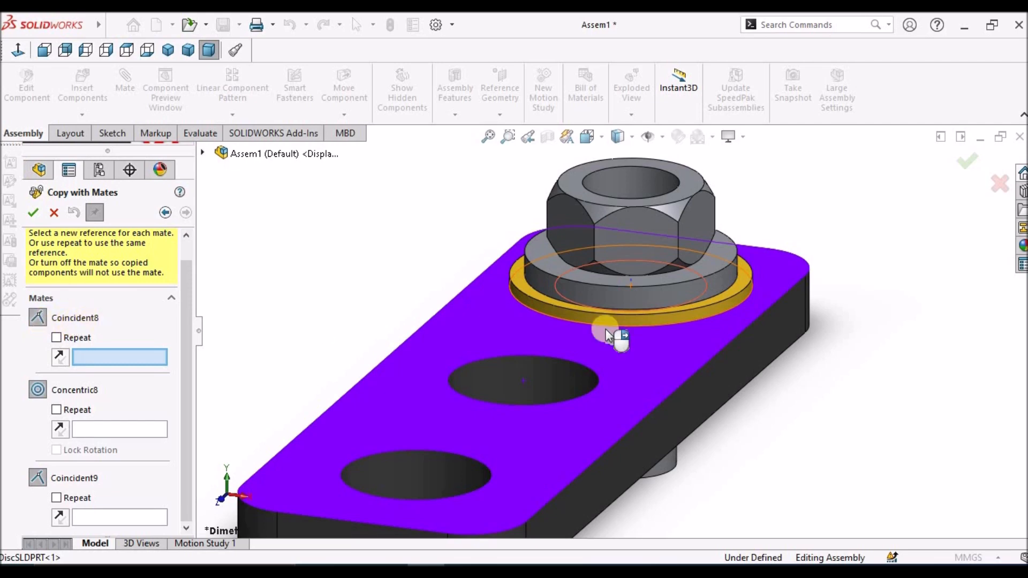
left_click(606, 334)
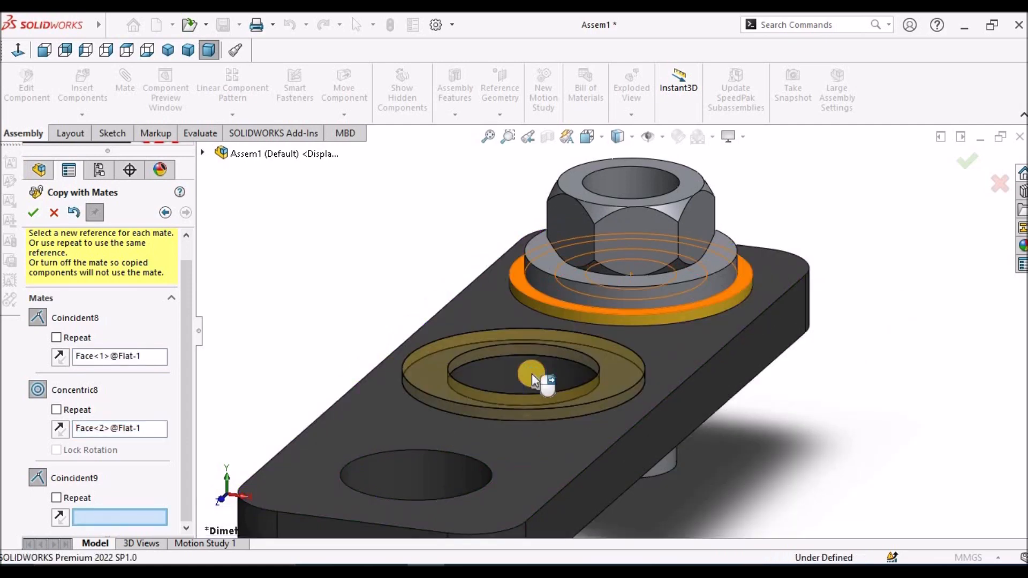
mouse_move(479, 341)
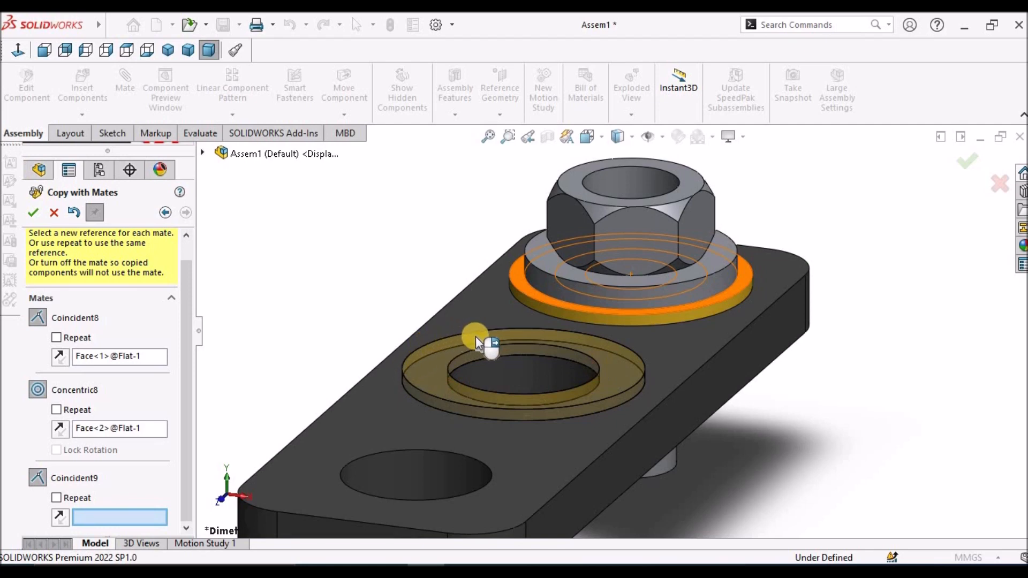
mouse_move(565, 396)
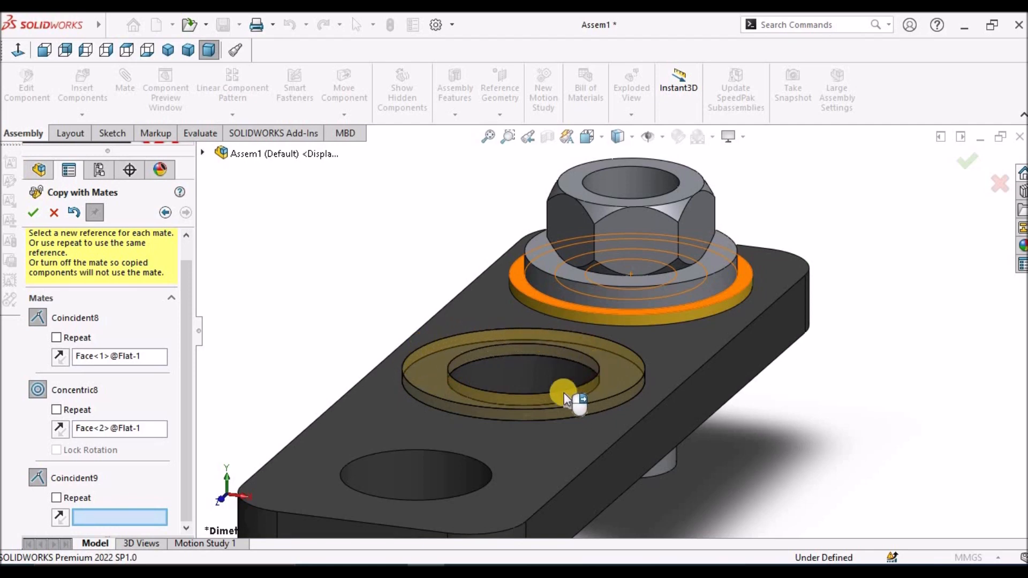
mouse_move(504, 410)
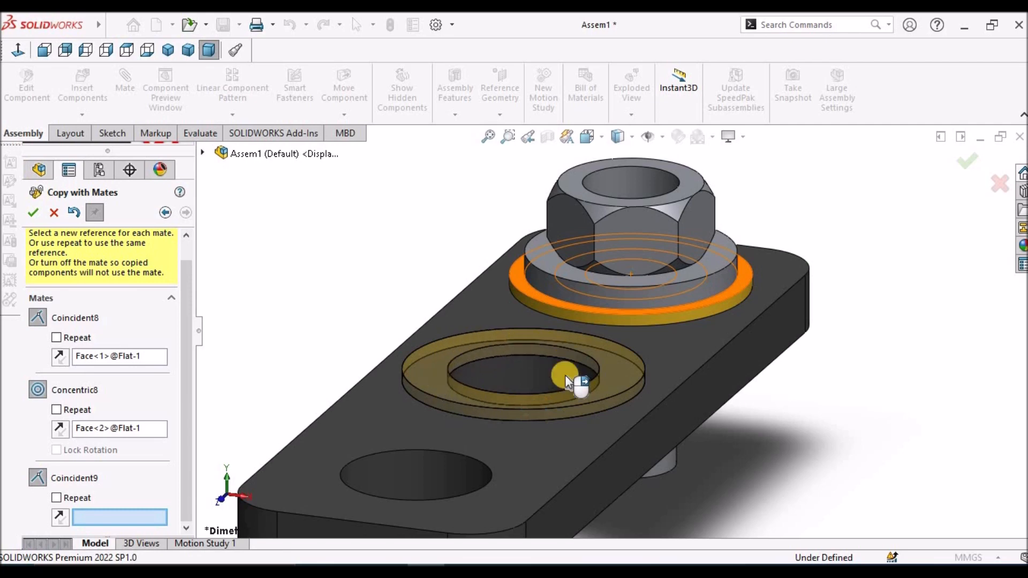
left_click(33, 213)
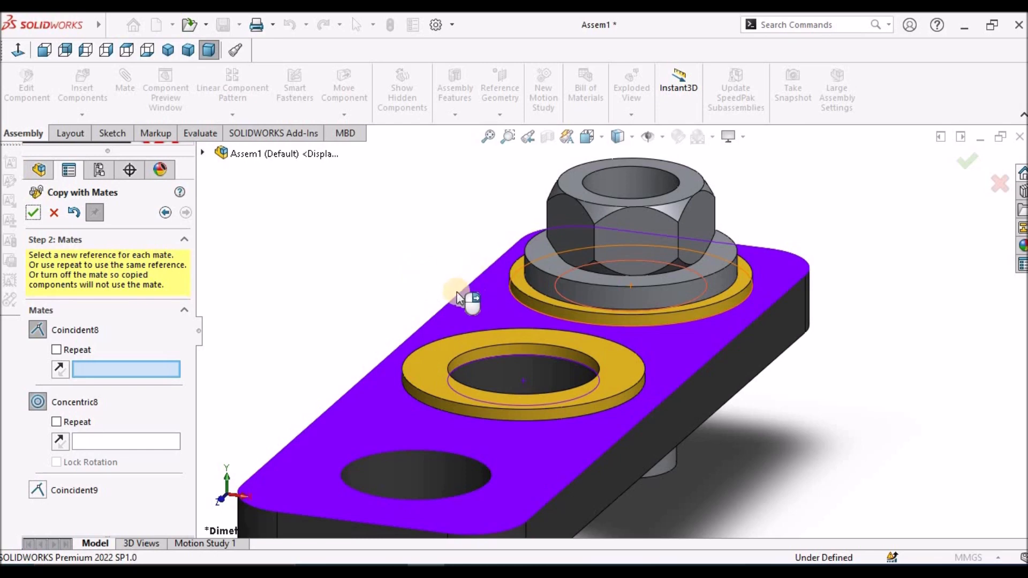
mouse_move(54, 215)
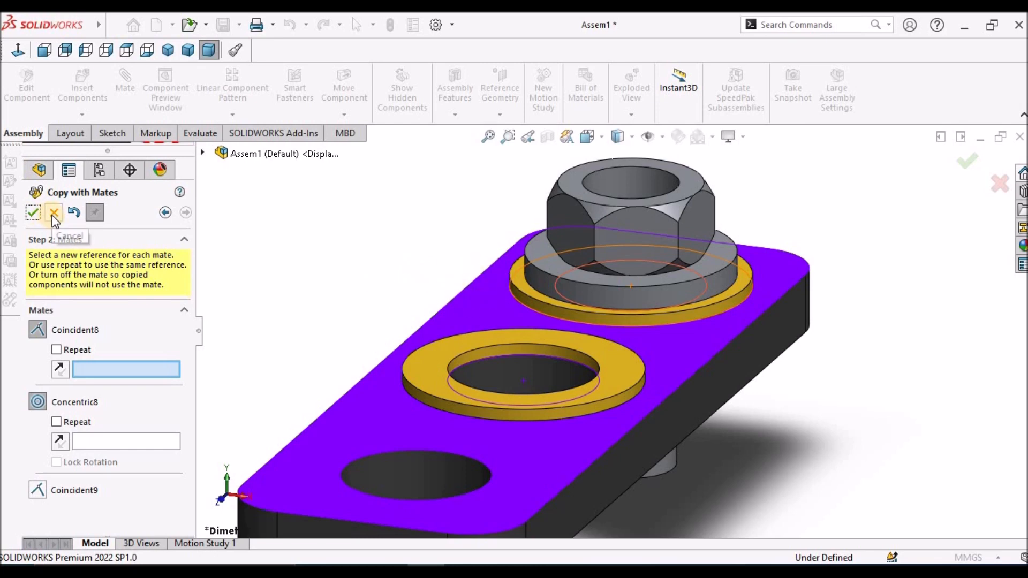
left_click(53, 212)
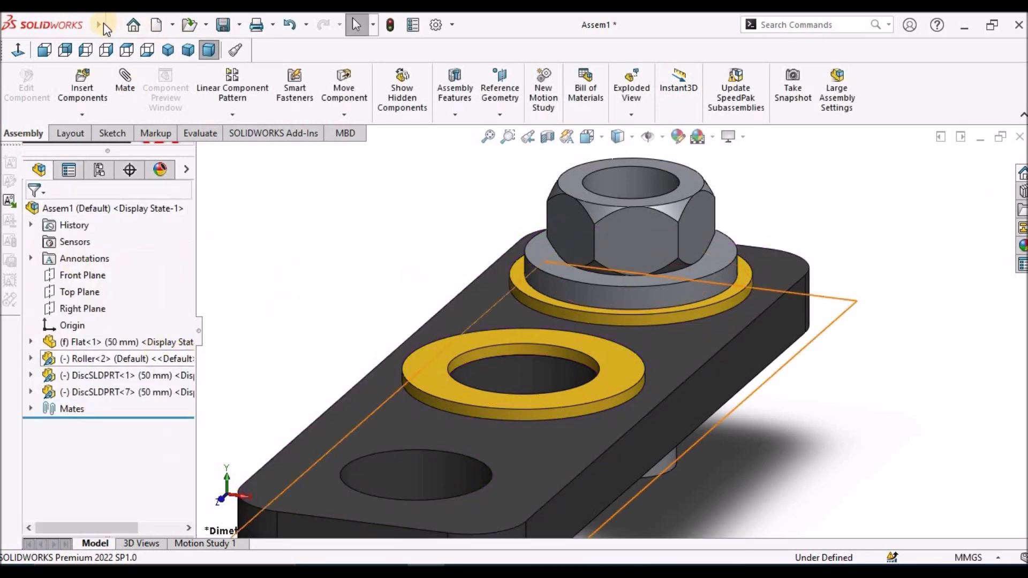
left_click(200, 24)
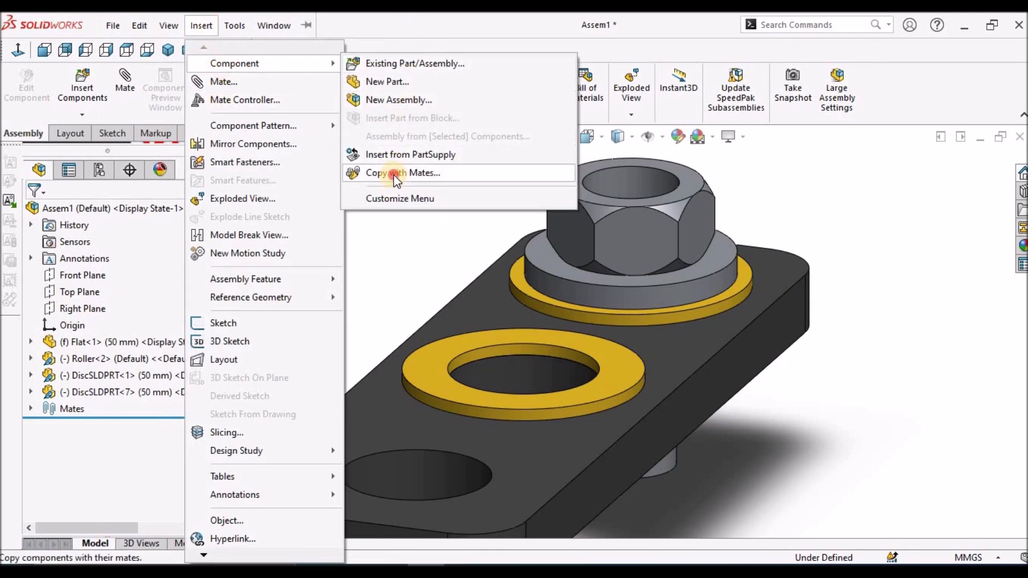
Step: Copy Roller-2 with its mates onto the new washer at the middle hole and close the command
left_click(404, 172)
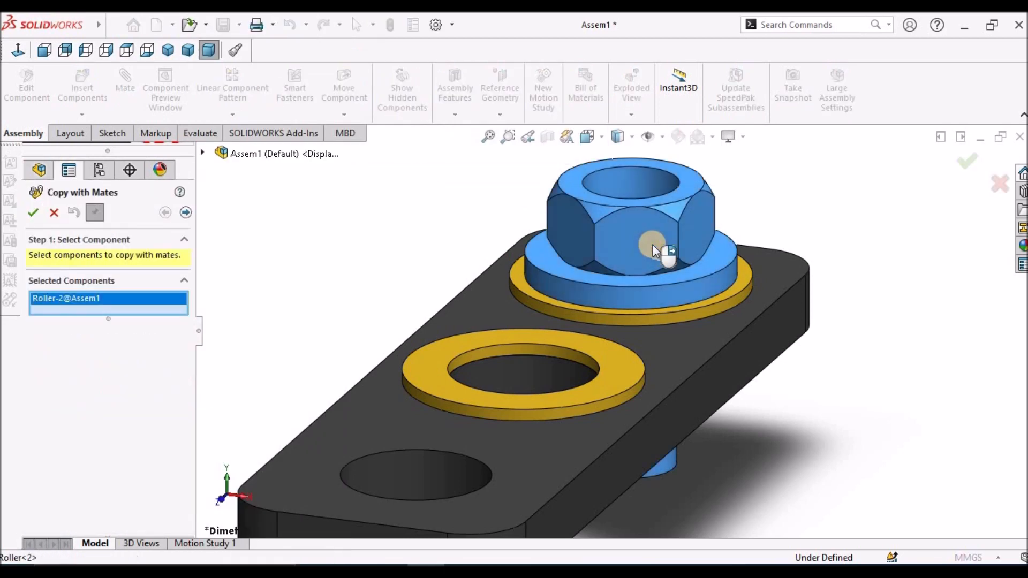
left_click(185, 212)
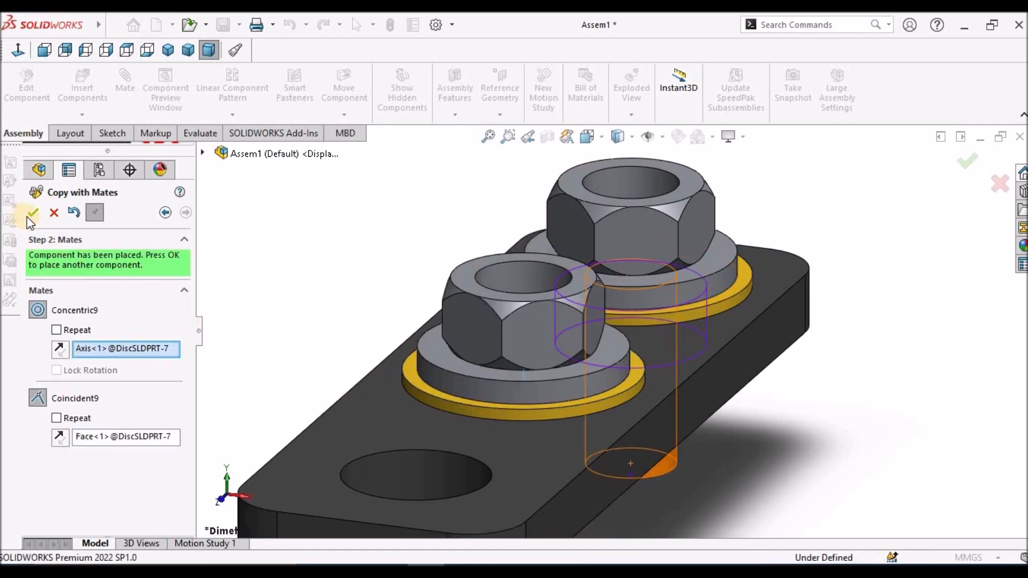
left_click(33, 212)
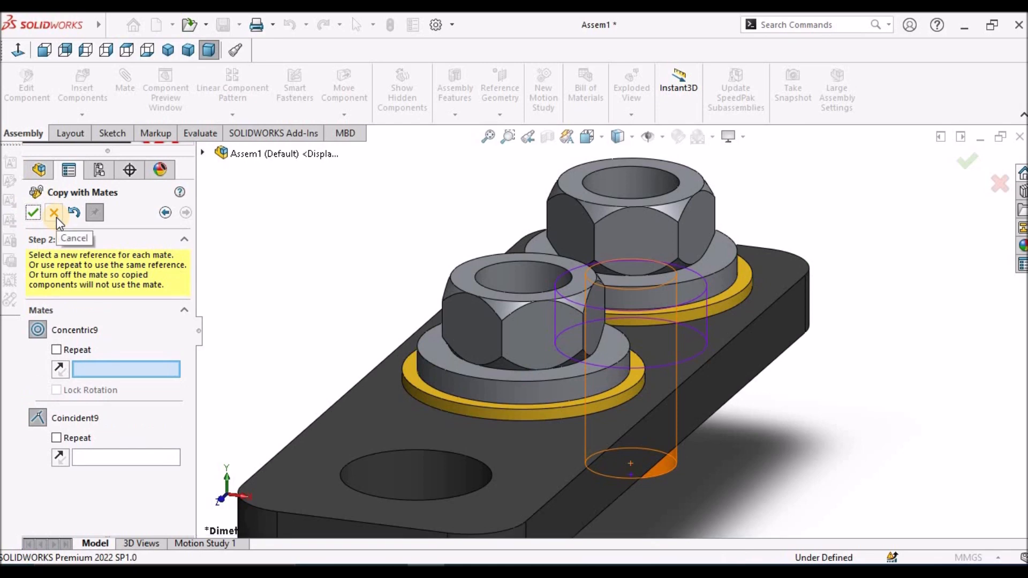
left_click(54, 212)
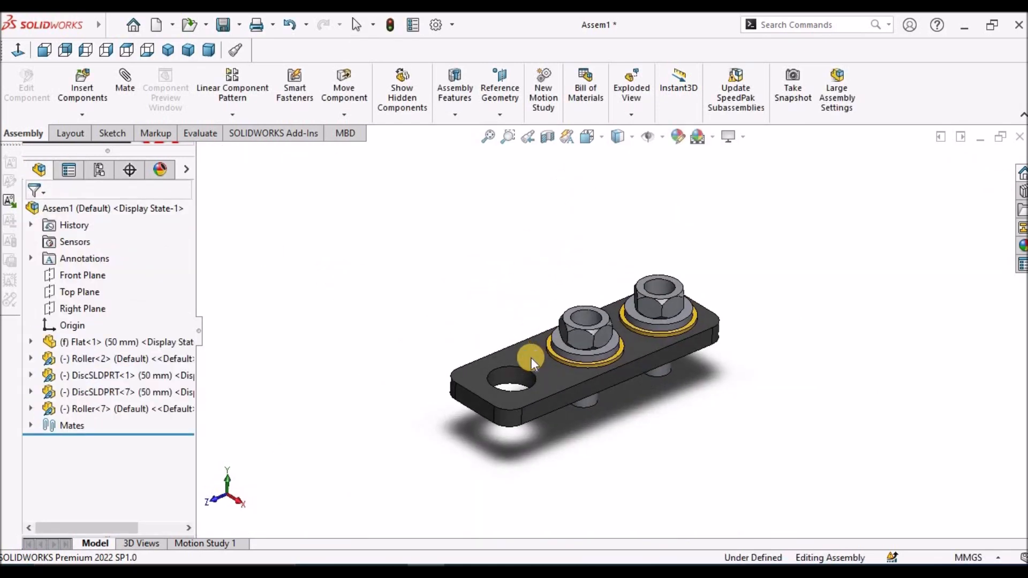
mouse_move(413, 387)
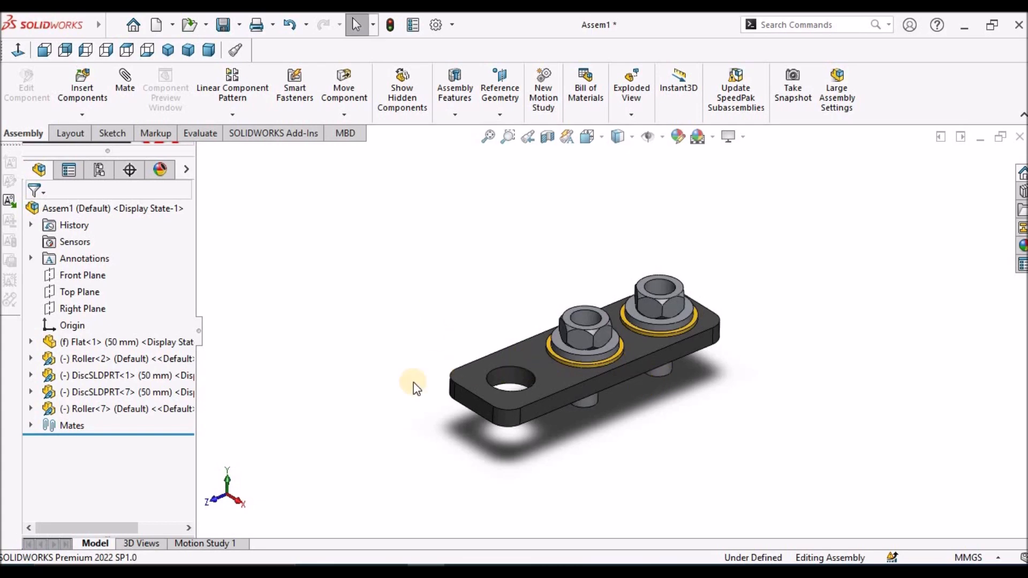
left_click(112, 25)
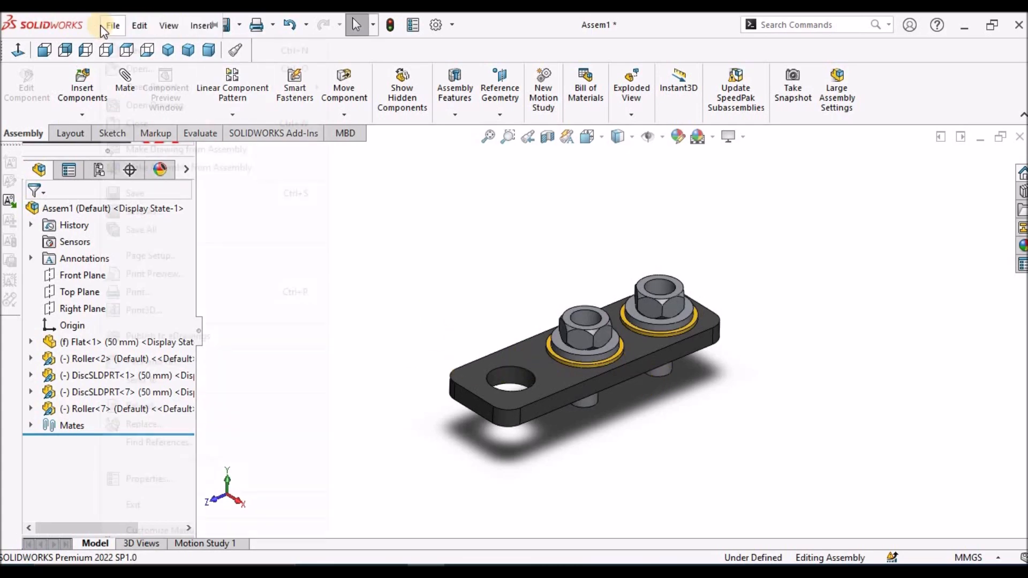
left_click(200, 24)
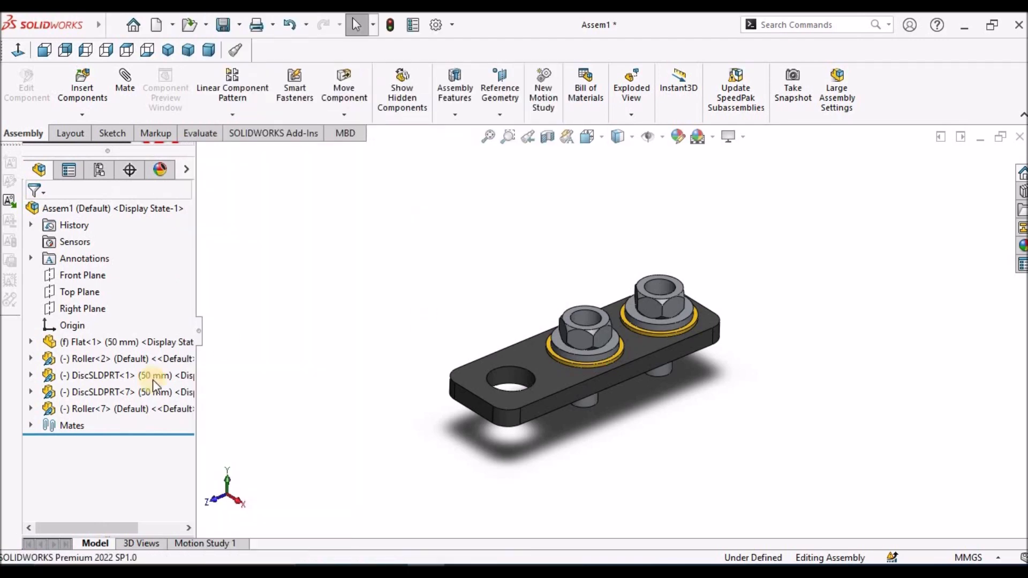
mouse_move(95, 414)
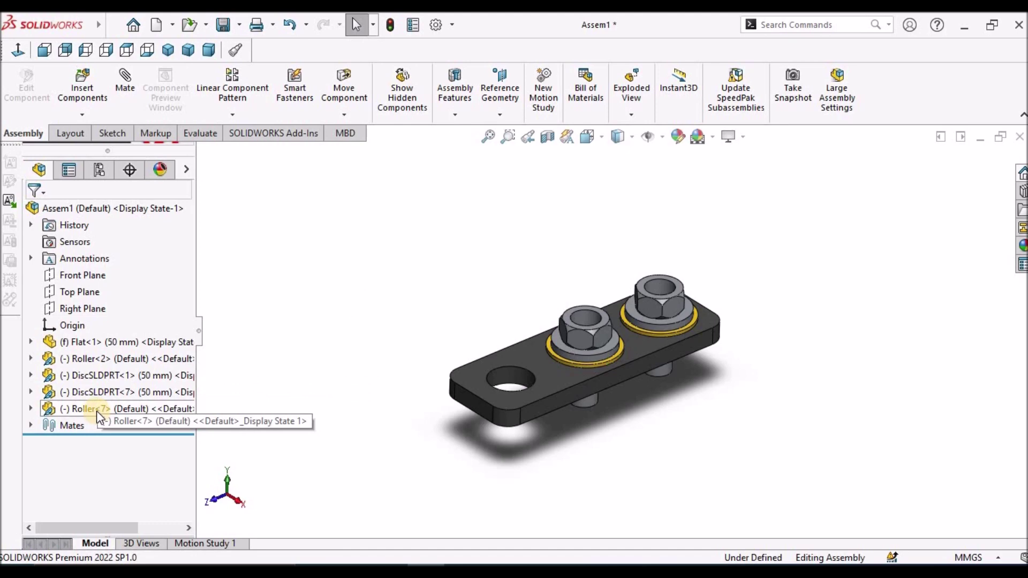
mouse_move(89, 392)
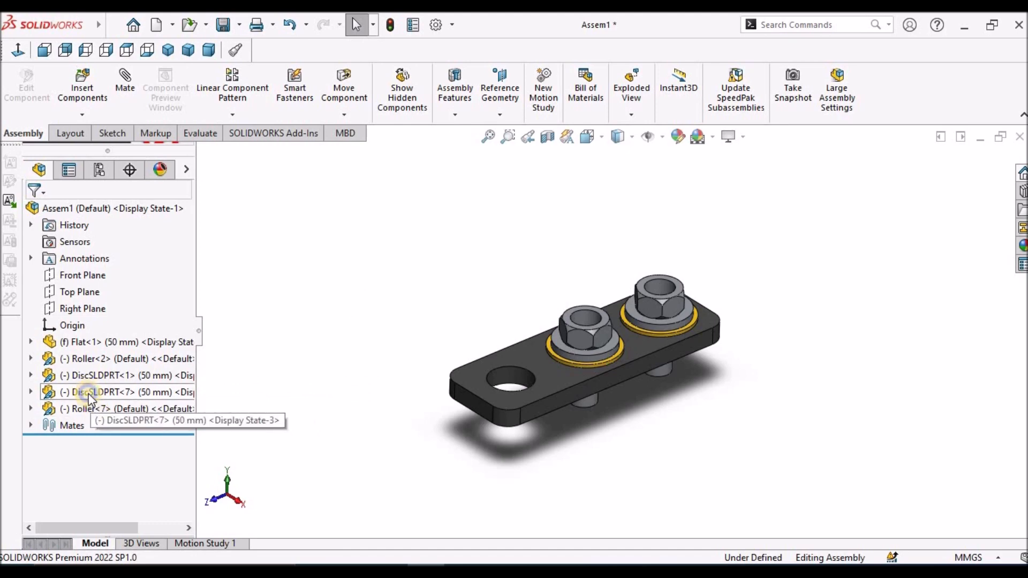
right_click(89, 392)
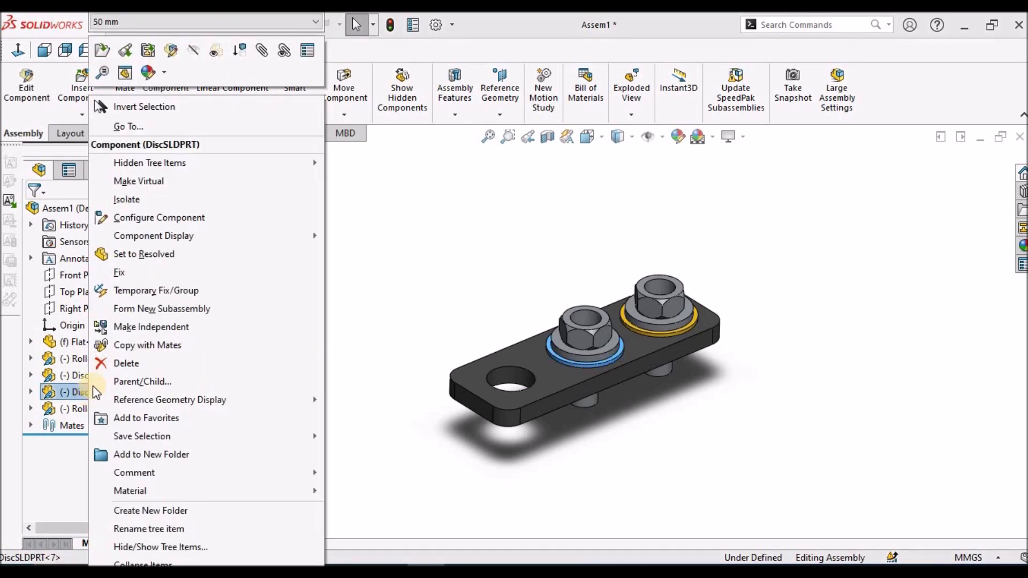
mouse_move(147, 344)
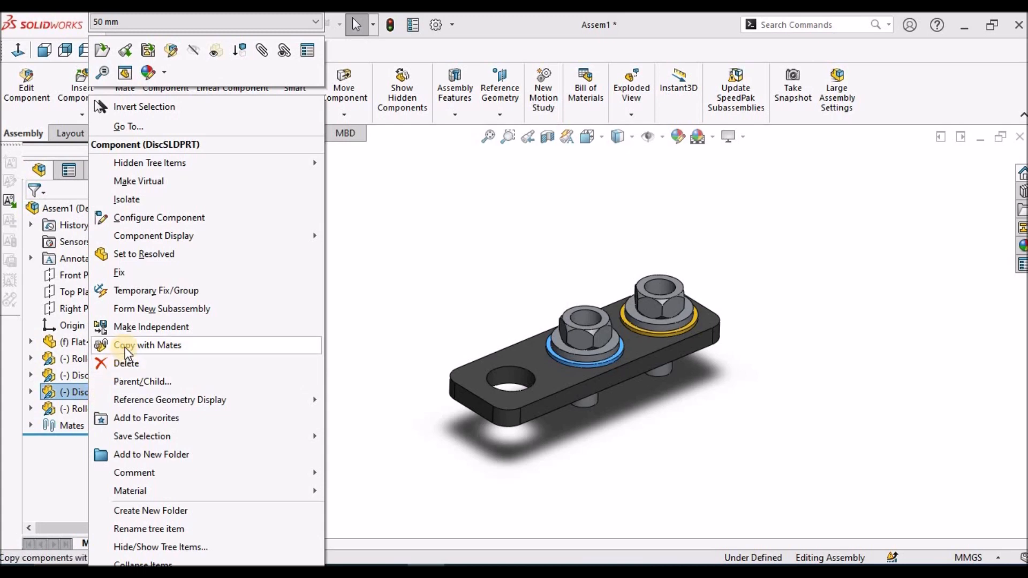
mouse_move(161, 355)
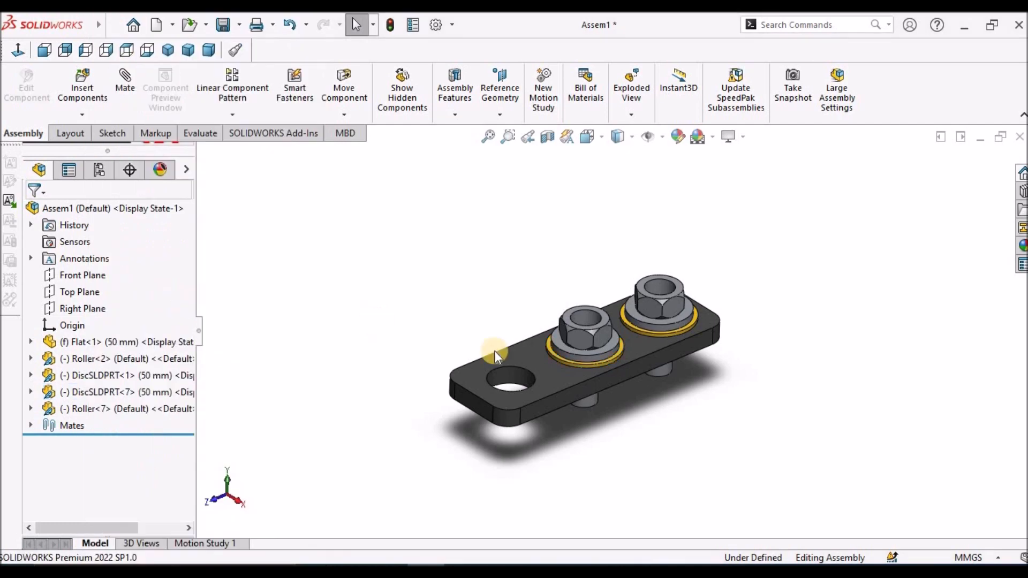
Step: Start Copy with Mates on the washer nearest the empty hole and advance to mate references
scroll("up", 3)
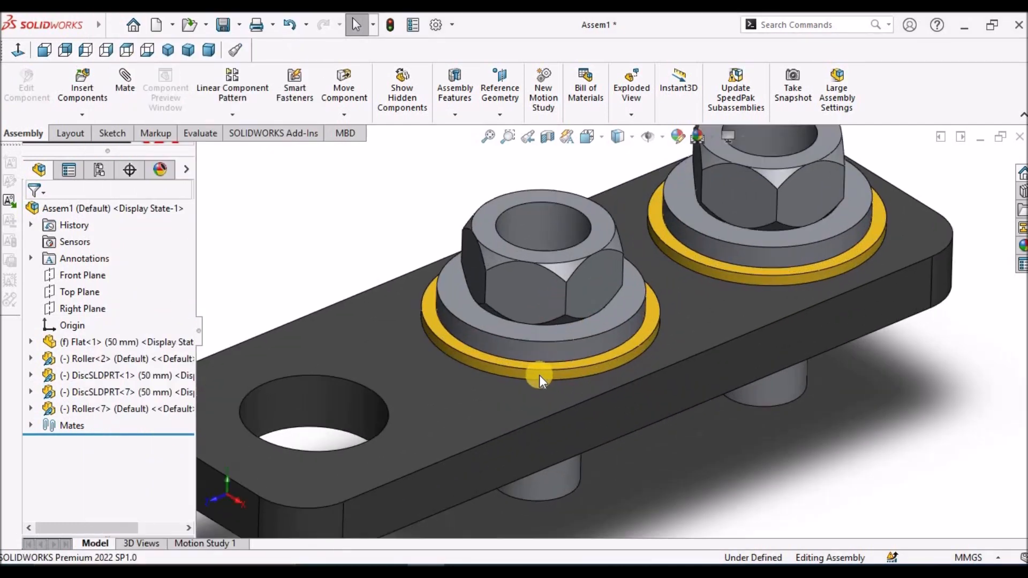
left_click(541, 377)
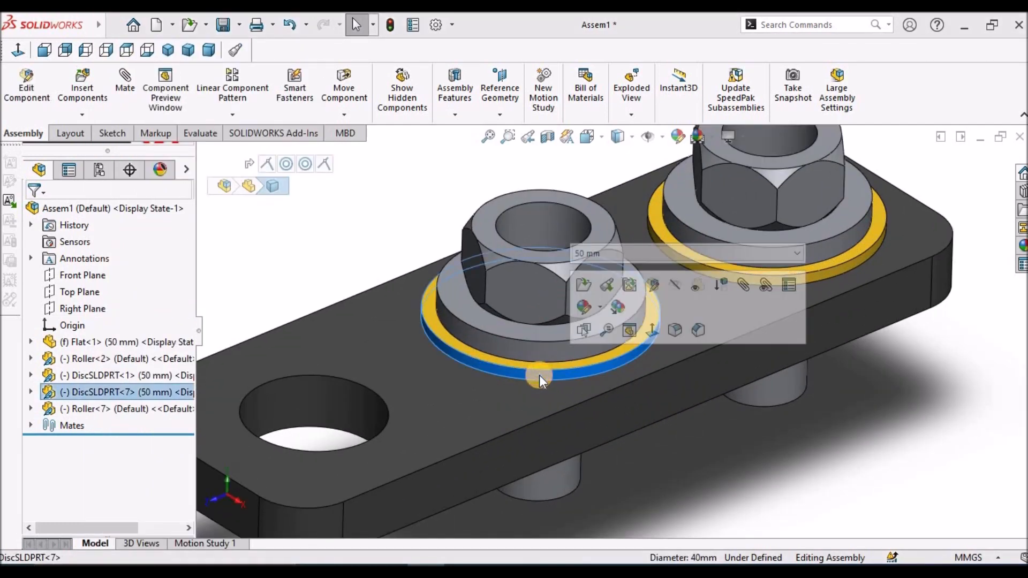
right_click(541, 377)
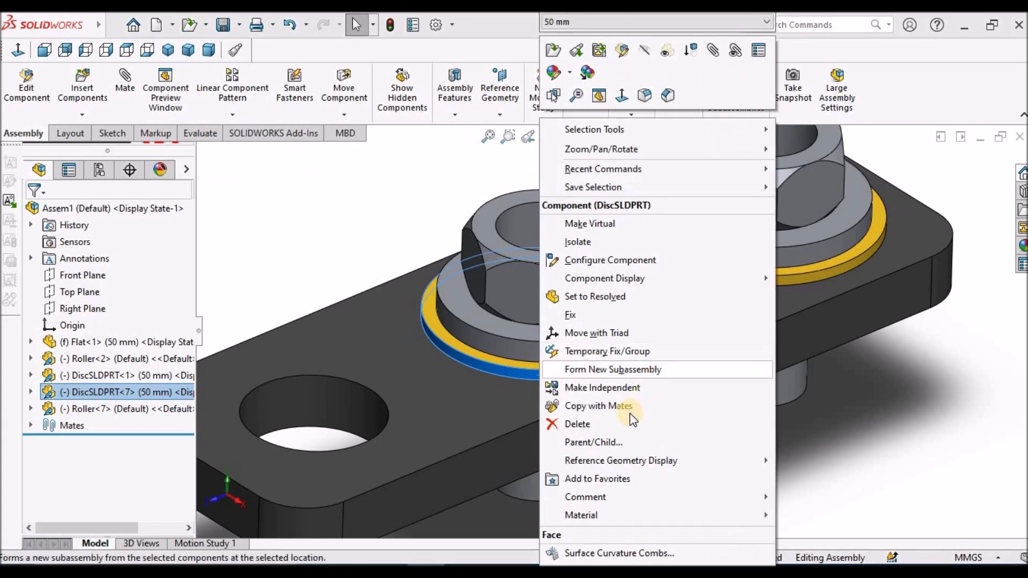
mouse_move(620, 406)
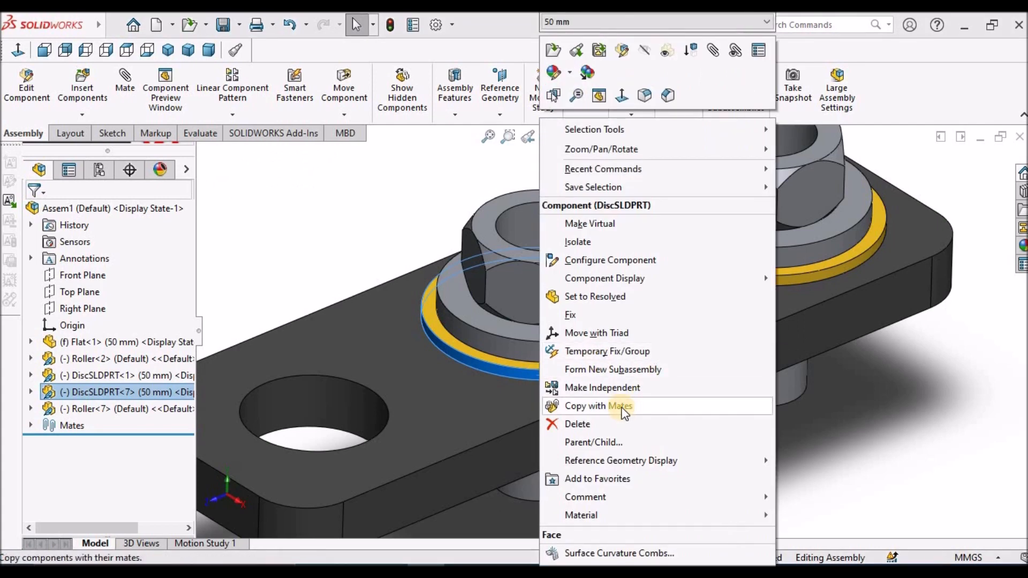
left_click(598, 405)
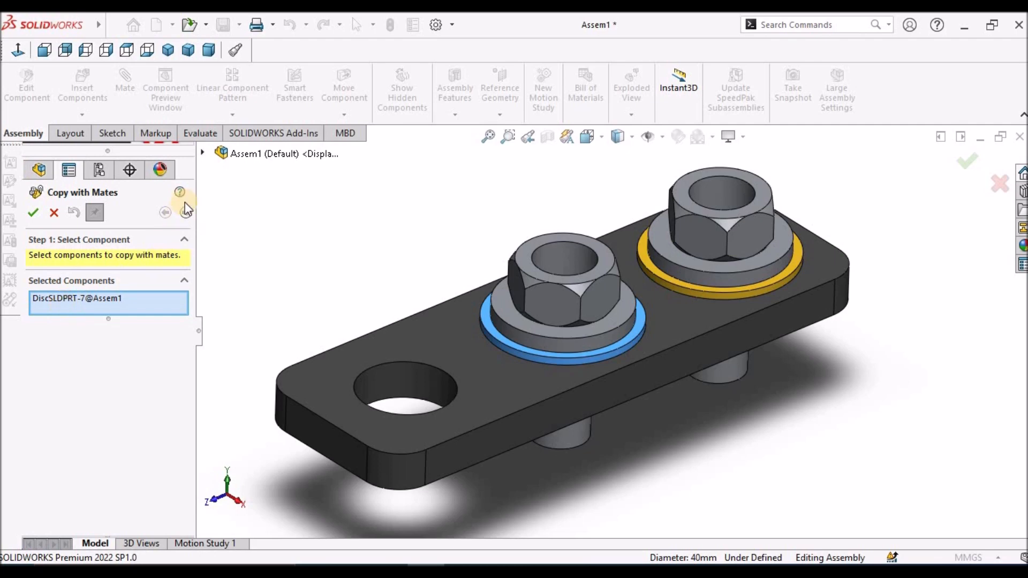
left_click(165, 212)
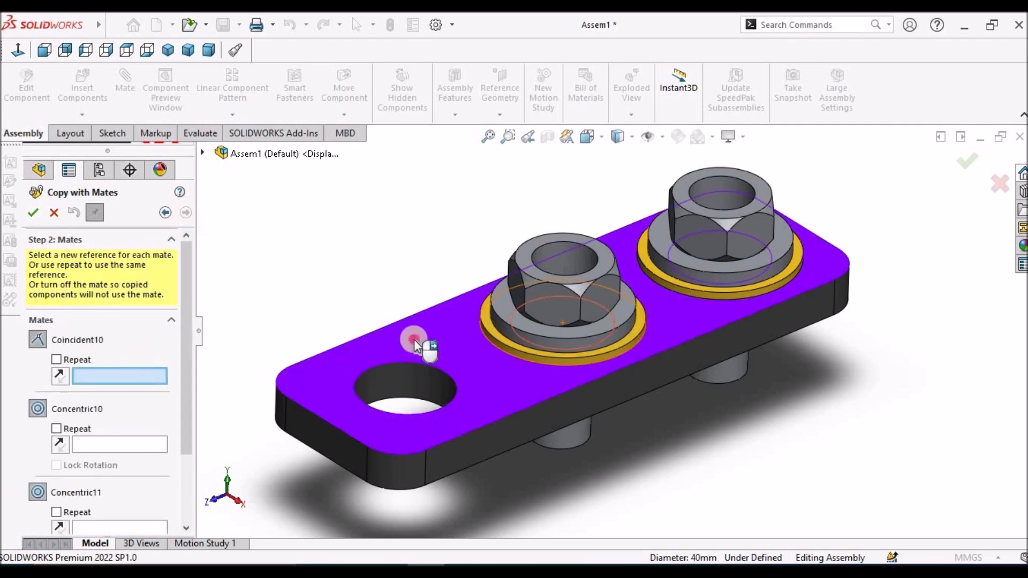
Step: Reference the plate top face and the empty third hole, placing washer copy DiscSLDPRT<9>
left_click(415, 342)
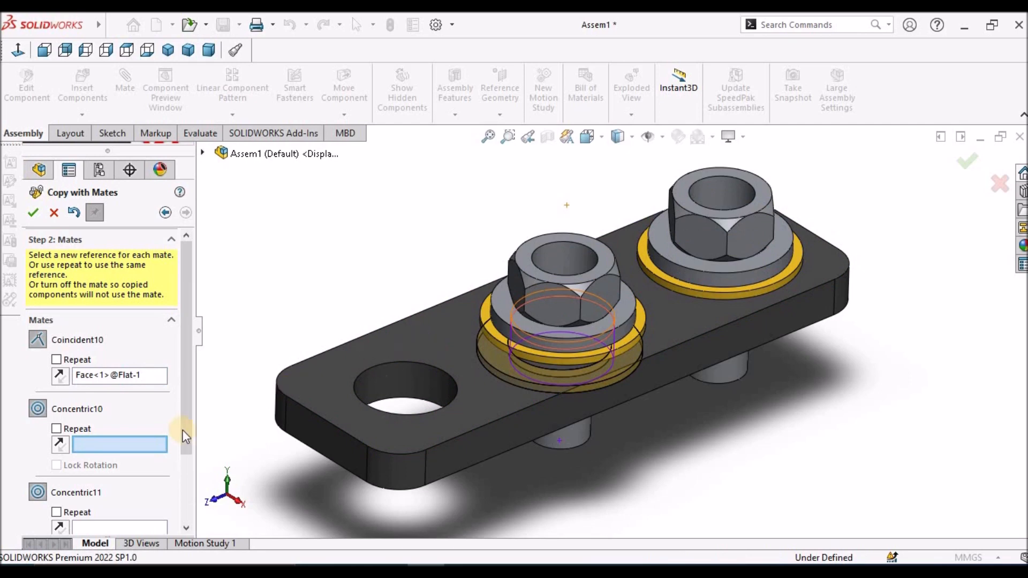
left_click(407, 393)
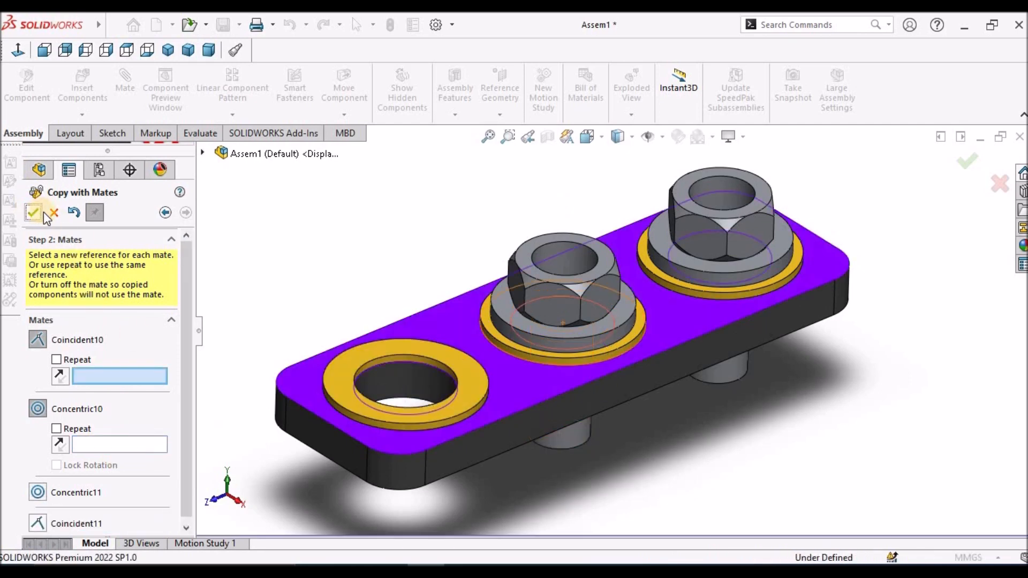
left_click(33, 212)
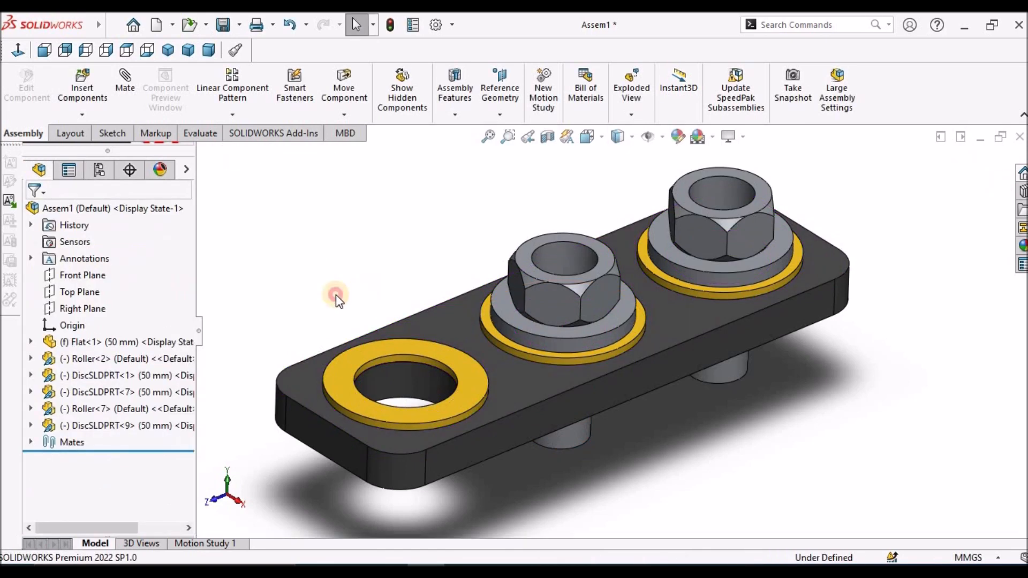
Step: Copy Roller<7> with its mates onto the third-hole washer as Roller<9> and close the tool
left_click(85, 408)
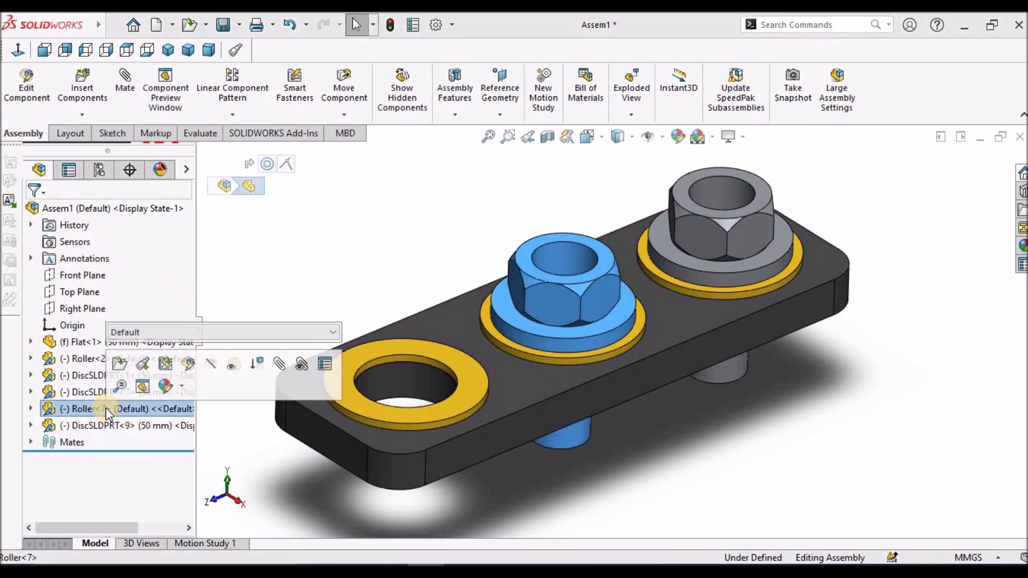
right_click(79, 408)
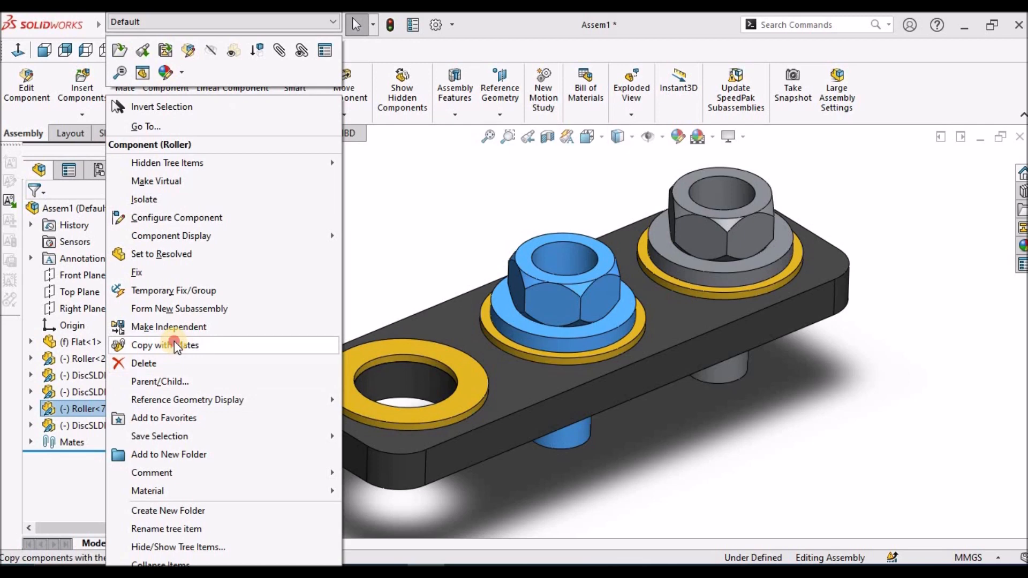
left_click(165, 345)
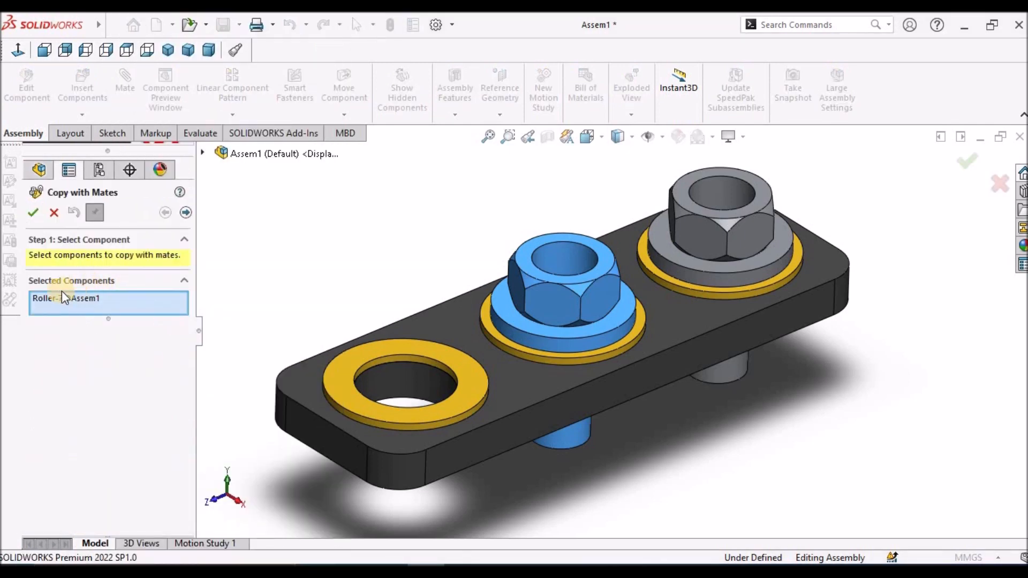
left_click(185, 212)
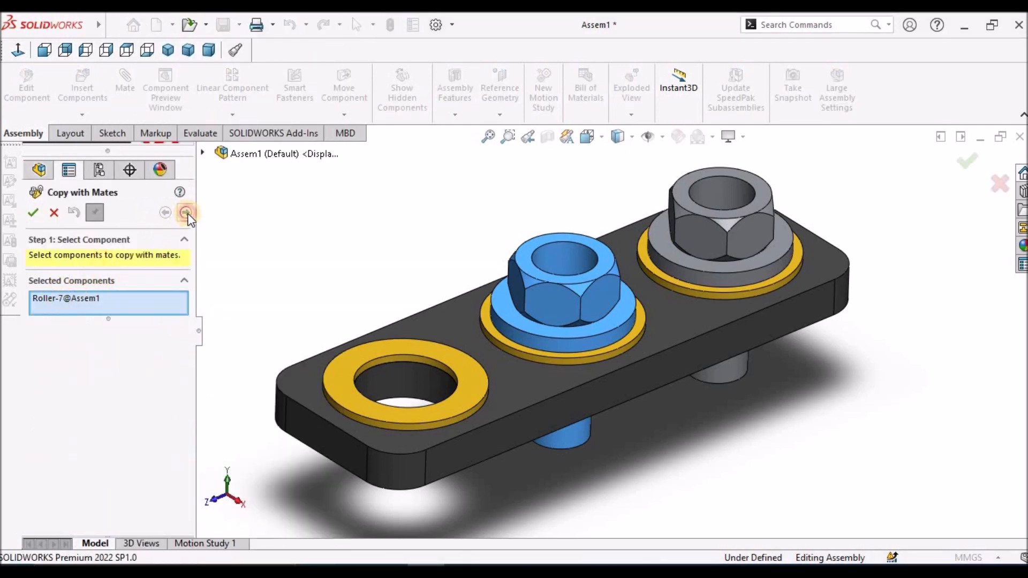
left_click(186, 212)
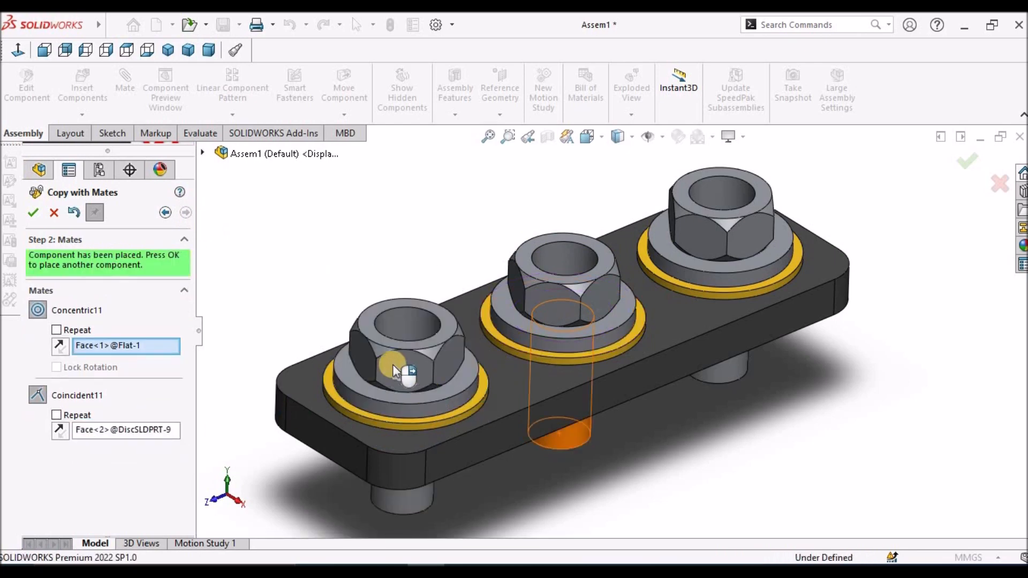
left_click(33, 212)
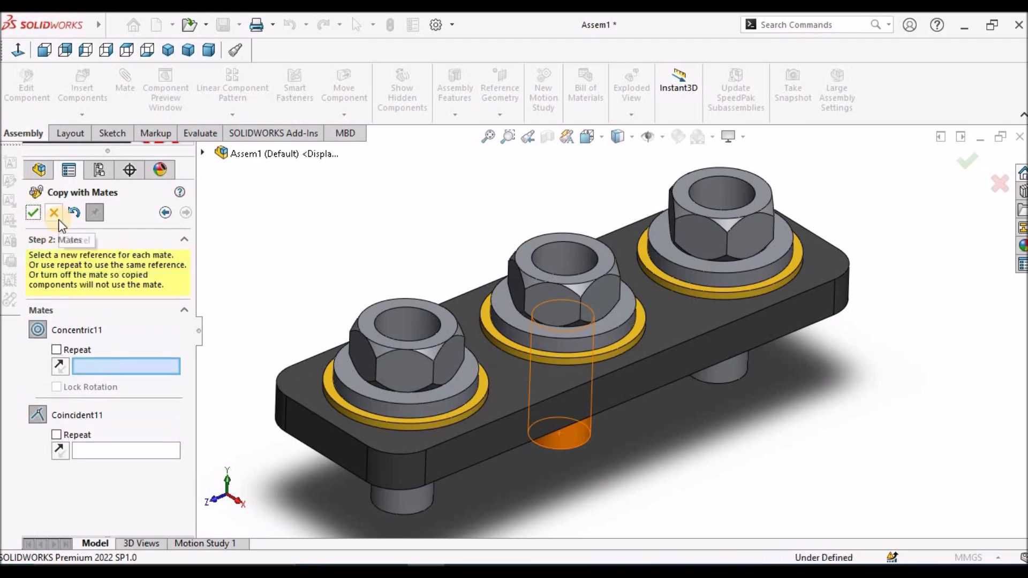
left_click(32, 212)
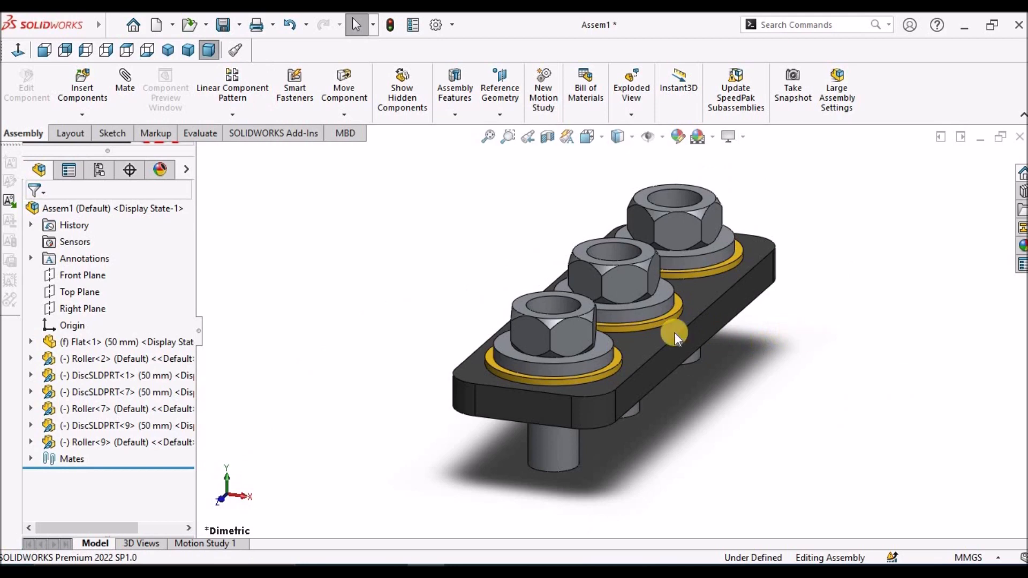
mouse_move(892, 347)
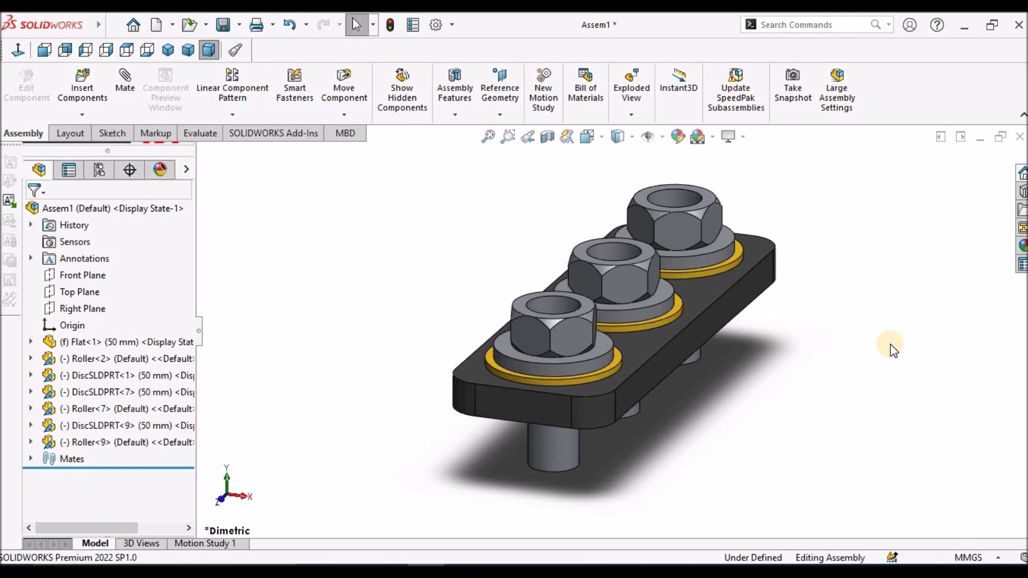
mouse_move(606, 236)
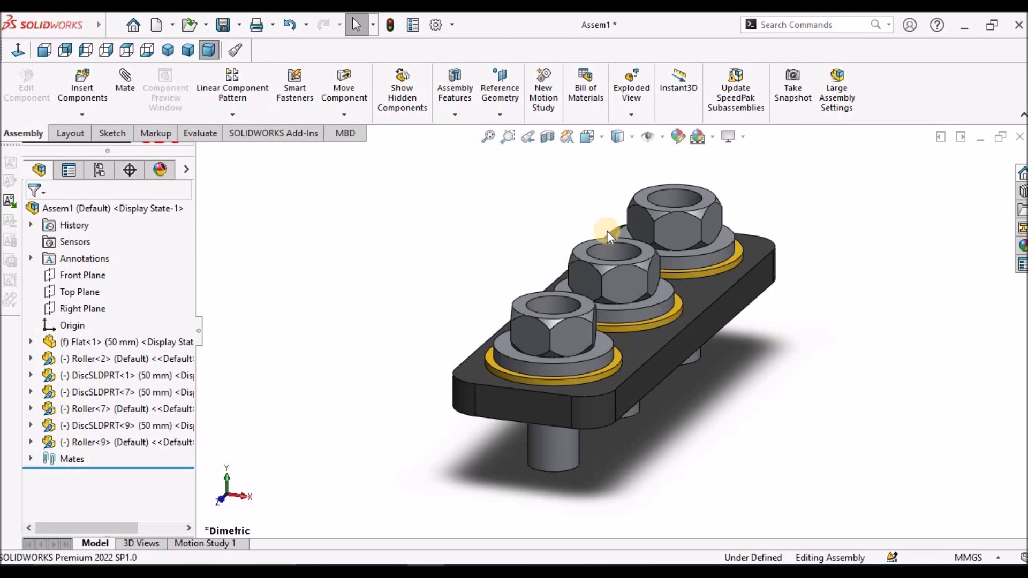
mouse_move(528, 255)
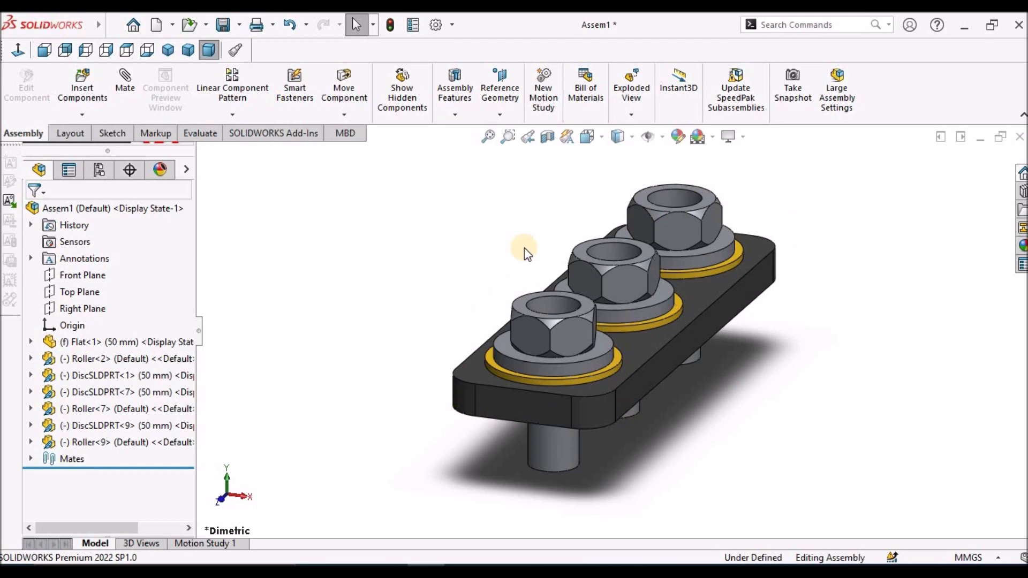
mouse_move(679, 272)
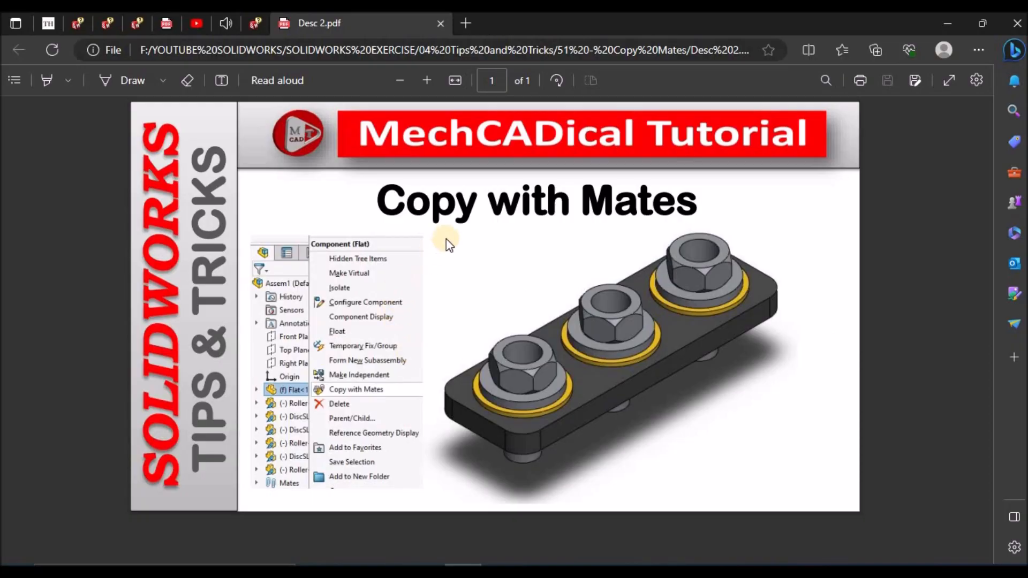
mouse_move(758, 467)
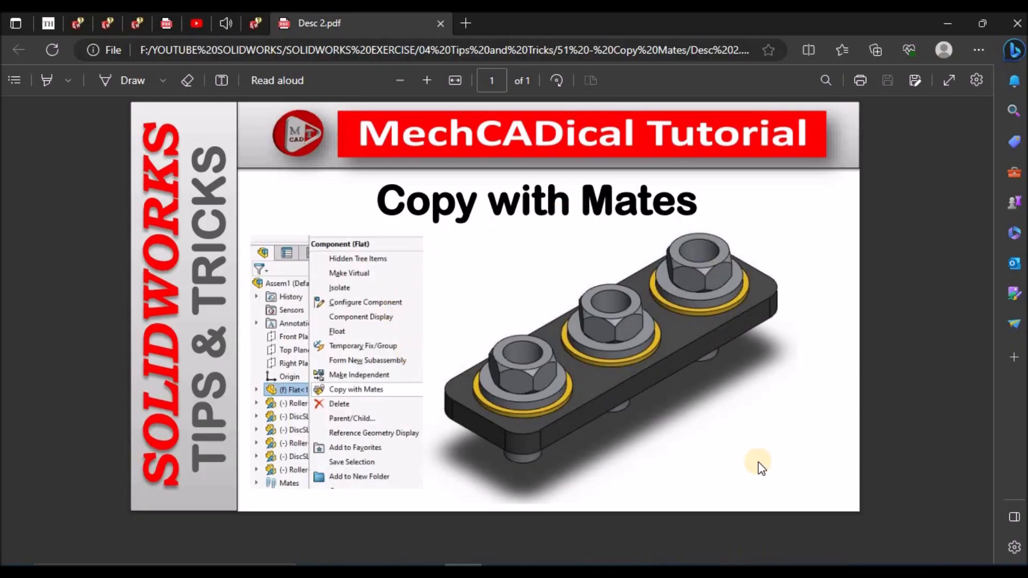